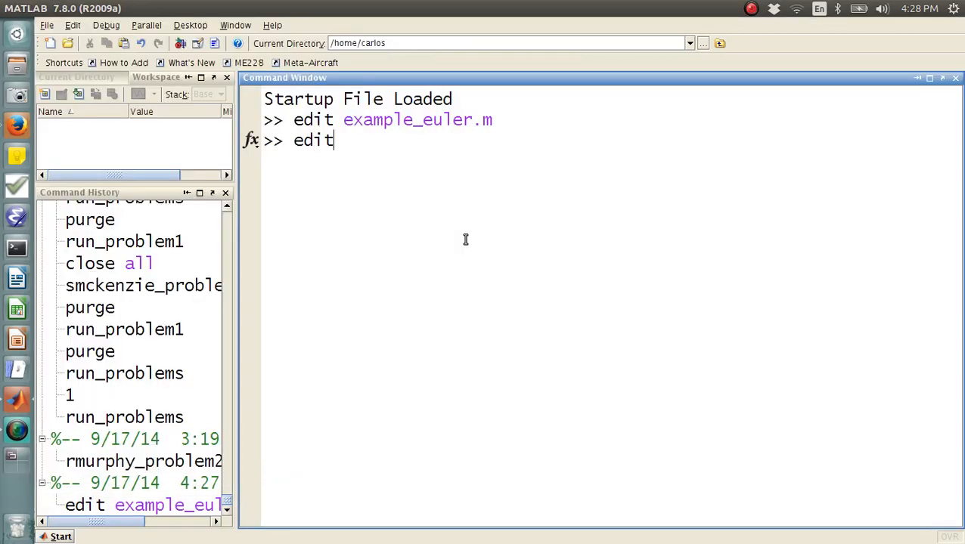
# - Open a blank script example_euler.m in the Editor using the edit command
pyautogui.write('example_eul')
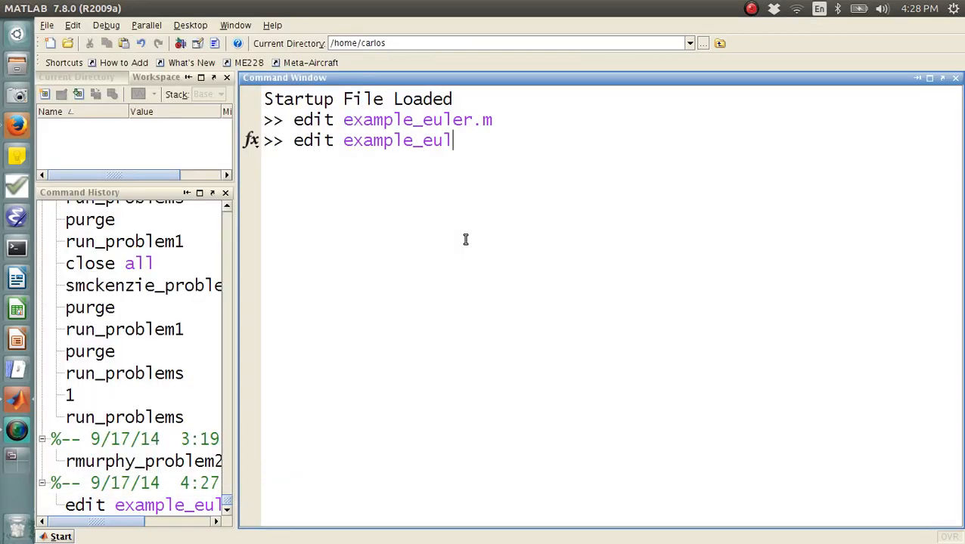
pyautogui.press('Return')
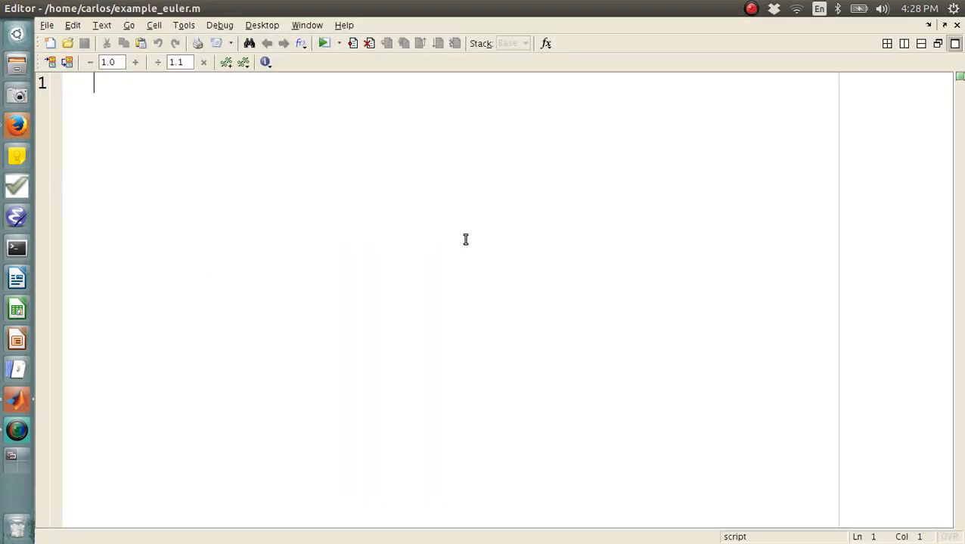
# - Write the comment '%%%%%% Ixx*pdot = qinf * CLDD + qinf * CLP * p' and begin an 'Ixx =' line
pyautogui.write('%%%%%%')
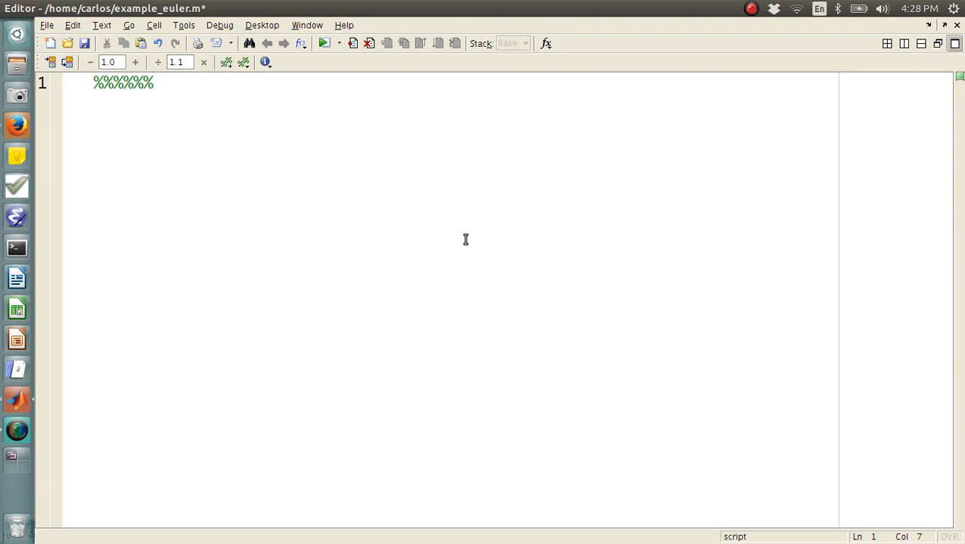
pyautogui.write('Ix')
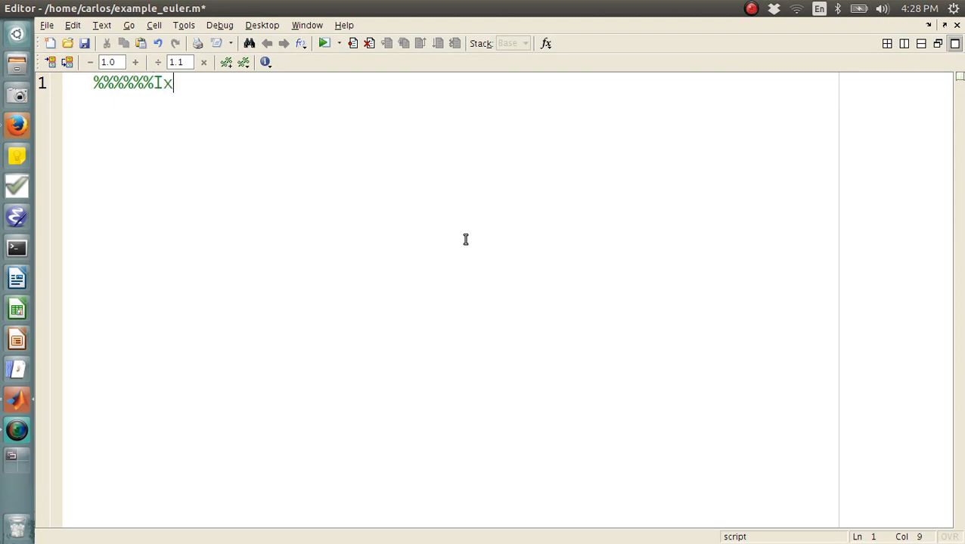
pyautogui.write('xx*p')
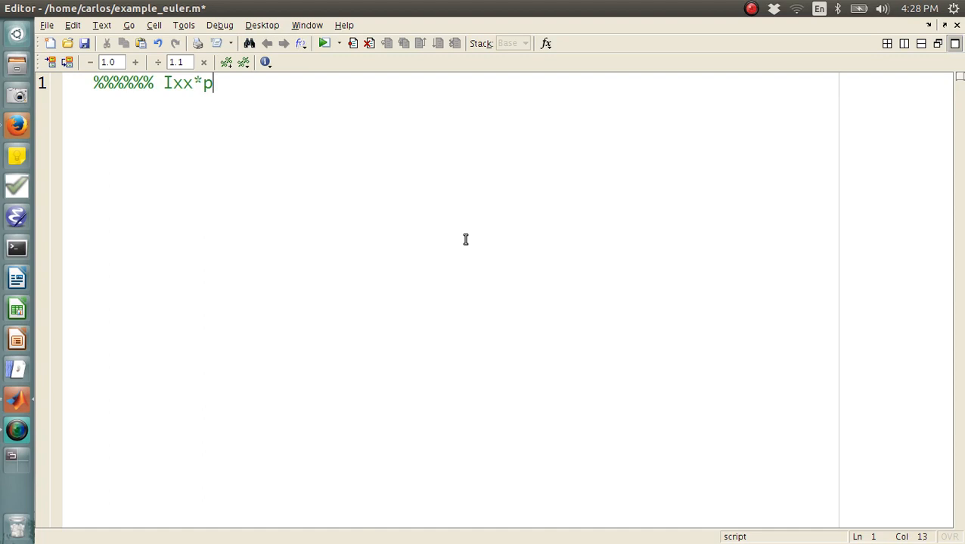
pyautogui.write('dot =')
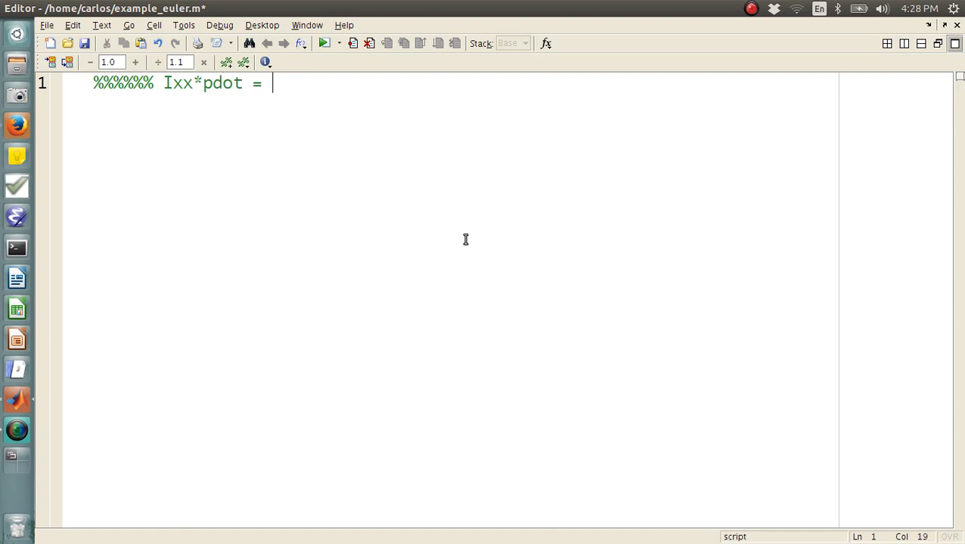
pyautogui.write('qinf *')
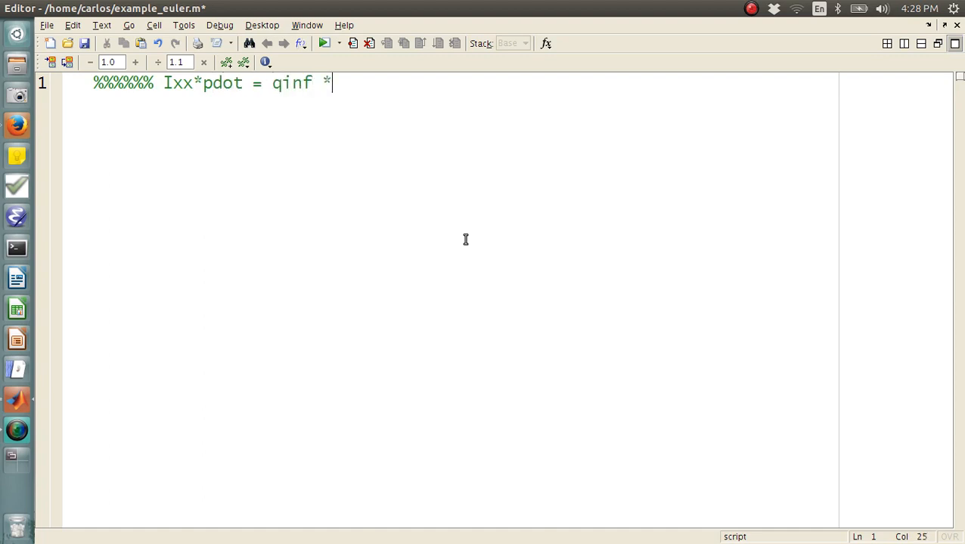
pyautogui.write('CLDD +')
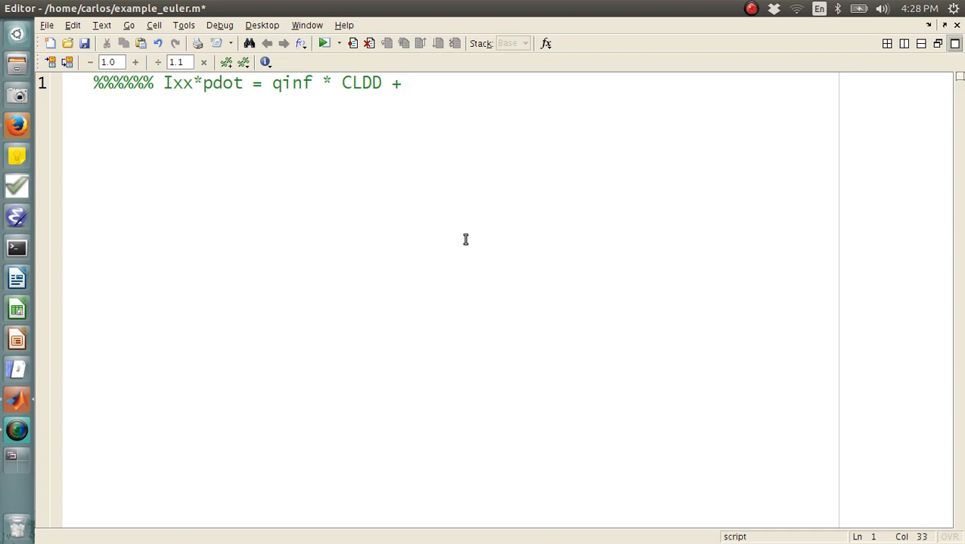
pyautogui.write('qing')
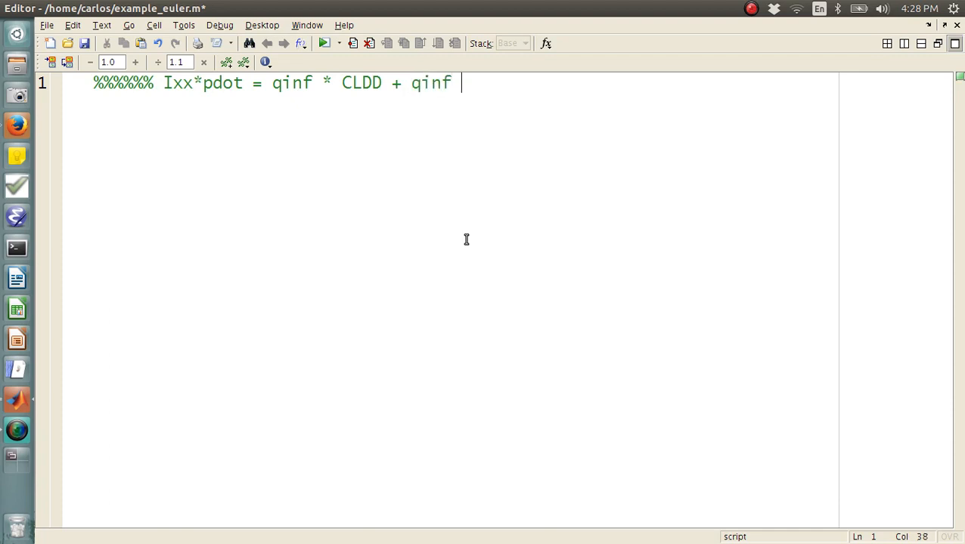
pyautogui.write('* CLP * p')
pyautogui.write('%%%%%')
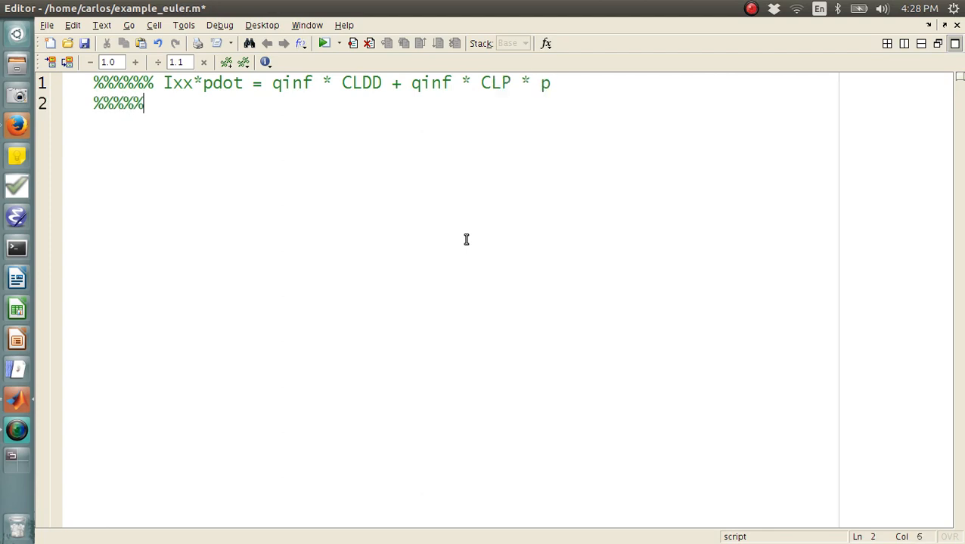
pyautogui.write('Ixx =')
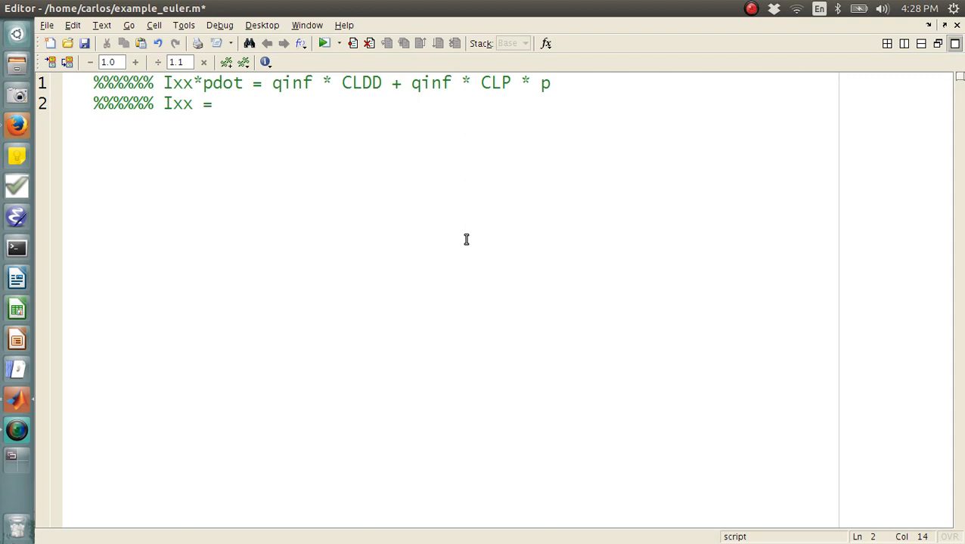
pyautogui.write('moment of i')
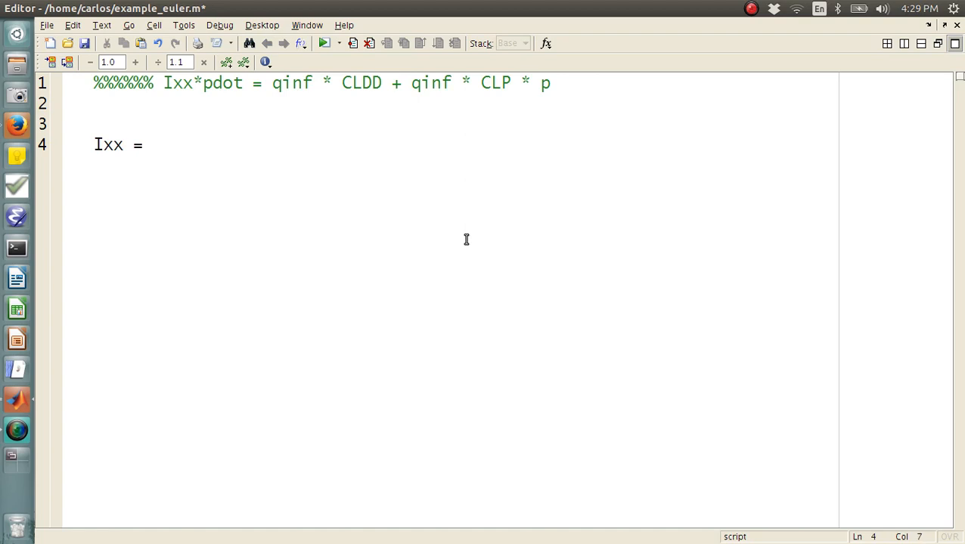
# - Define Ixx = 5 (moment of inertia) and qinf = 2 (dynamic pressure) with comments
pyautogui.write('5; %')
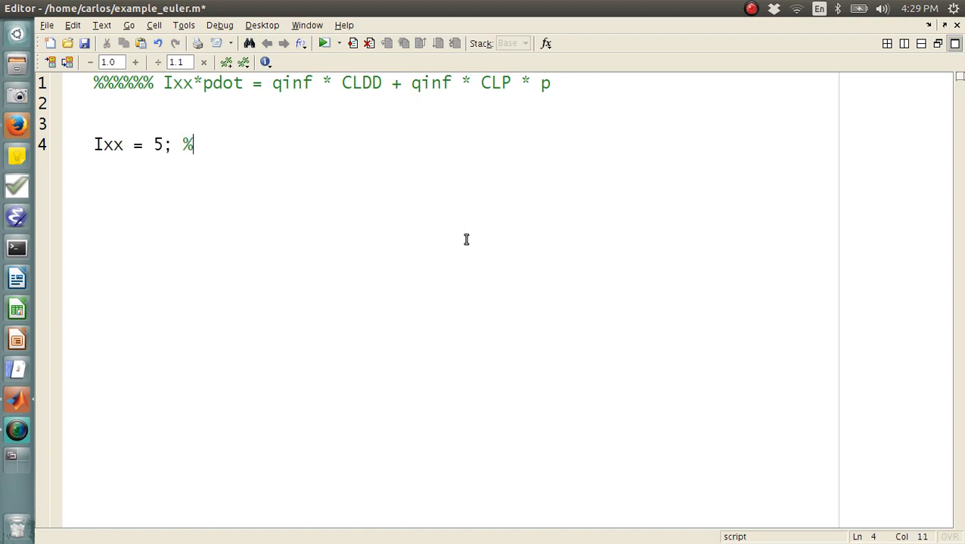
pyautogui.write('%%MOment of inertia')
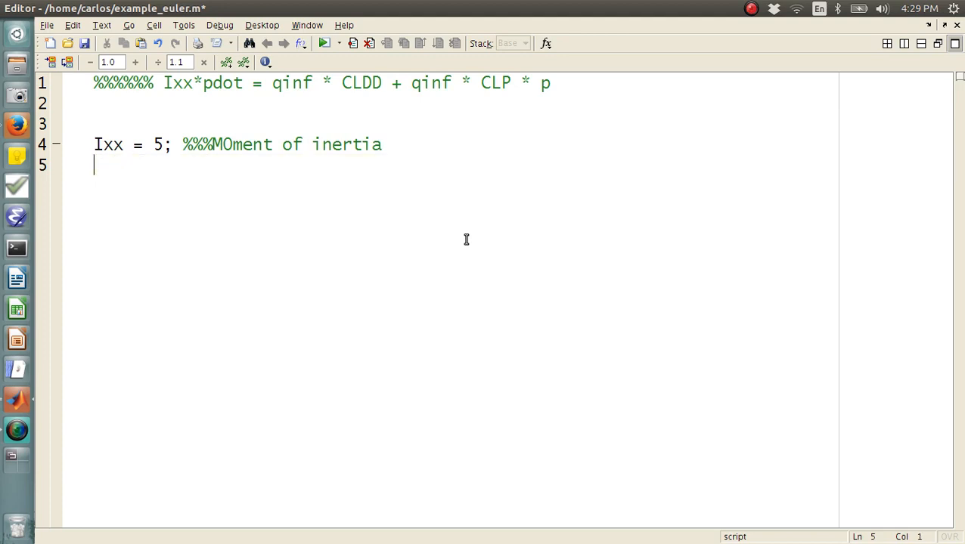
pyautogui.write('qinf = 2; %%')
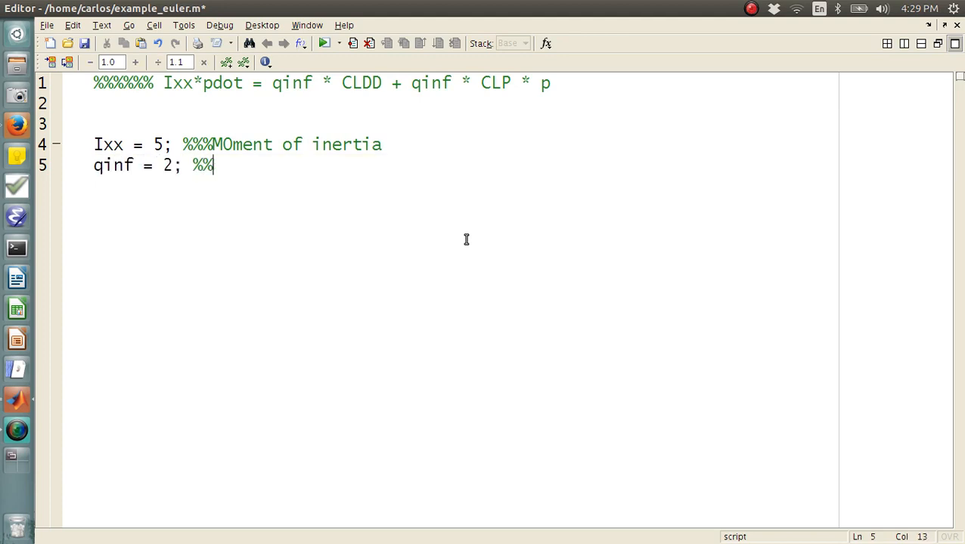
pyautogui.write('Dynamic pr')
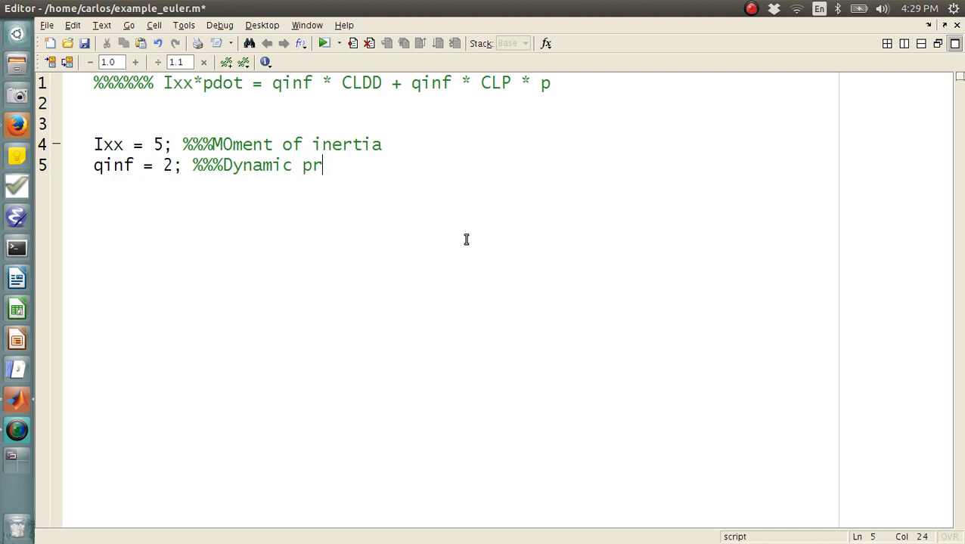
pyautogui.write('essure')
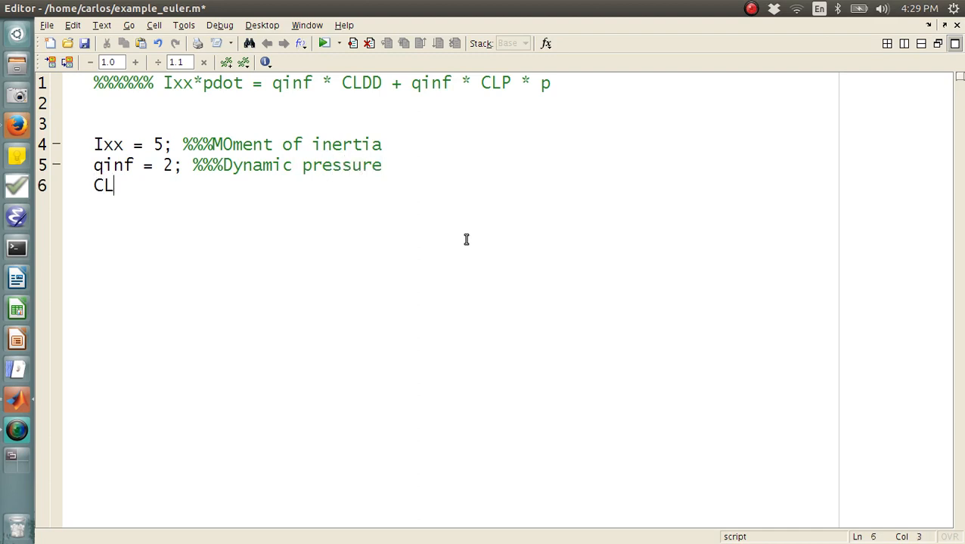
# - Define CLDD = 0.3 (roll production coefficient) and CLP = -0.2 with roll comments
pyautogui.write('DD = 0.3')
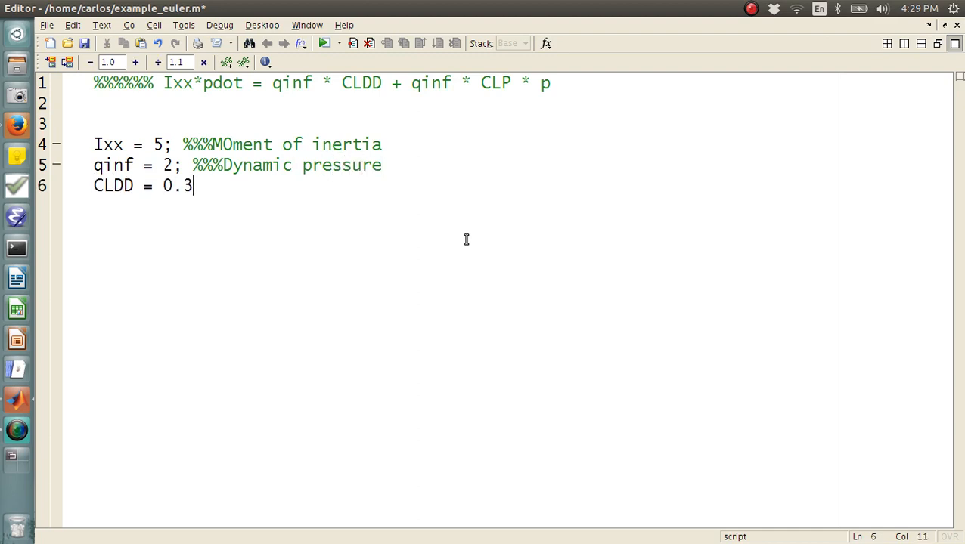
pyautogui.write('; %%%Roll pro')
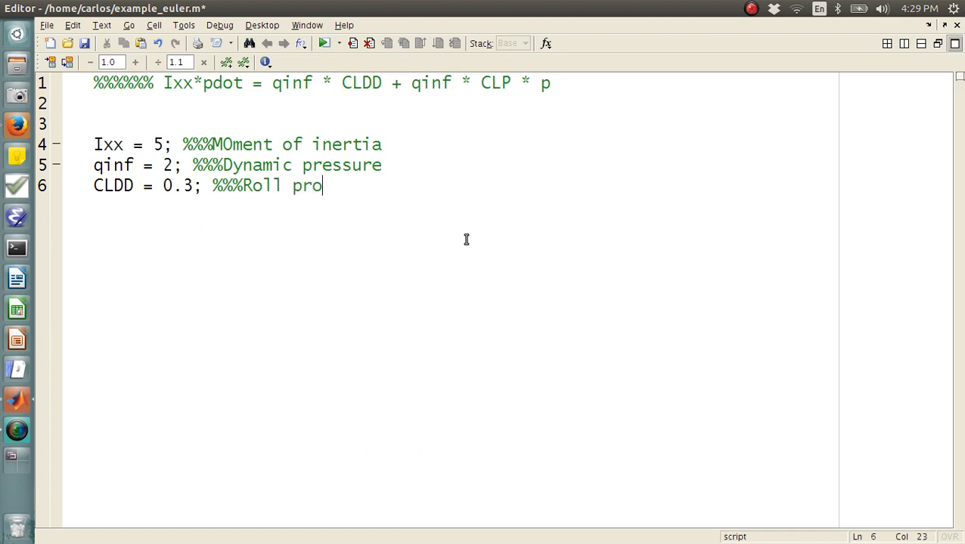
pyautogui.write('duction coeff')
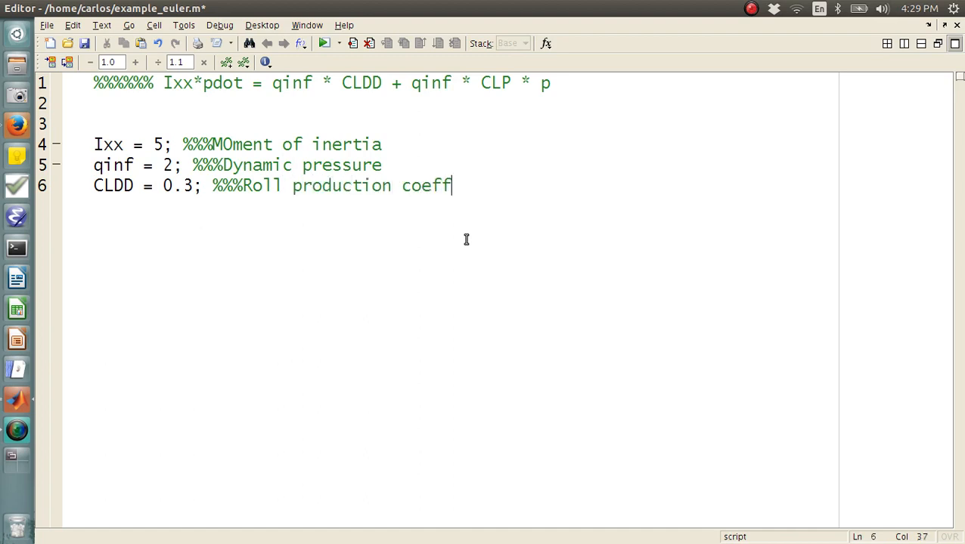
pyautogui.write('icient')
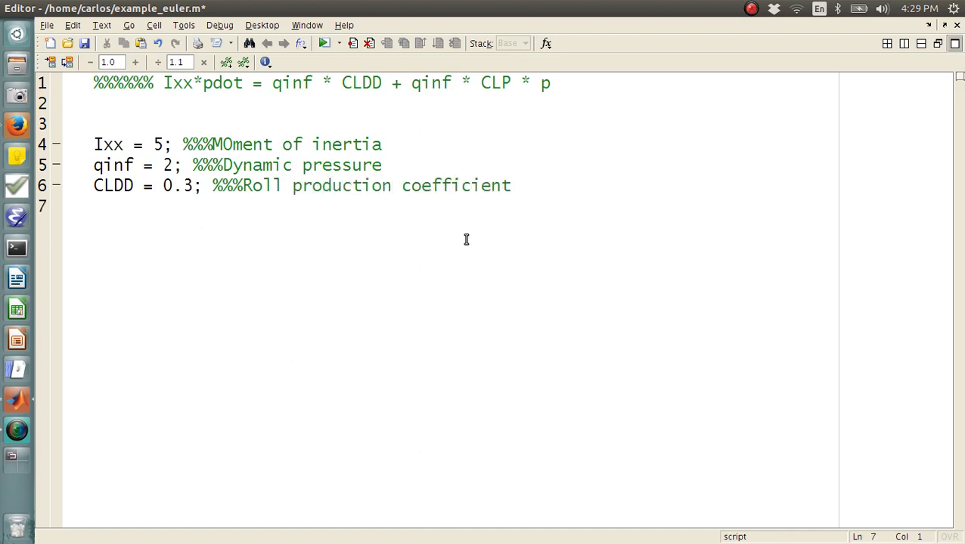
pyautogui.write('CLP = -0.2')
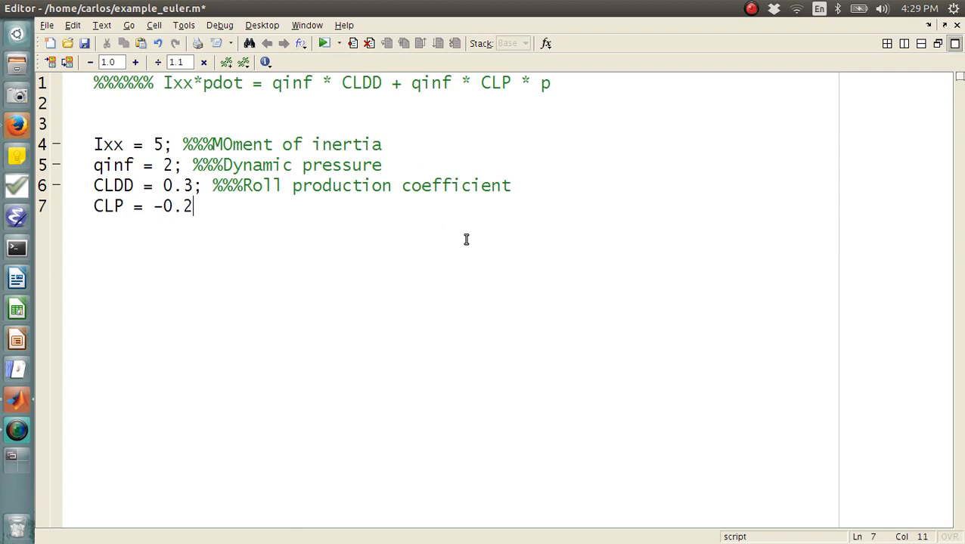
pyautogui.write('; %%%Roll damping term')
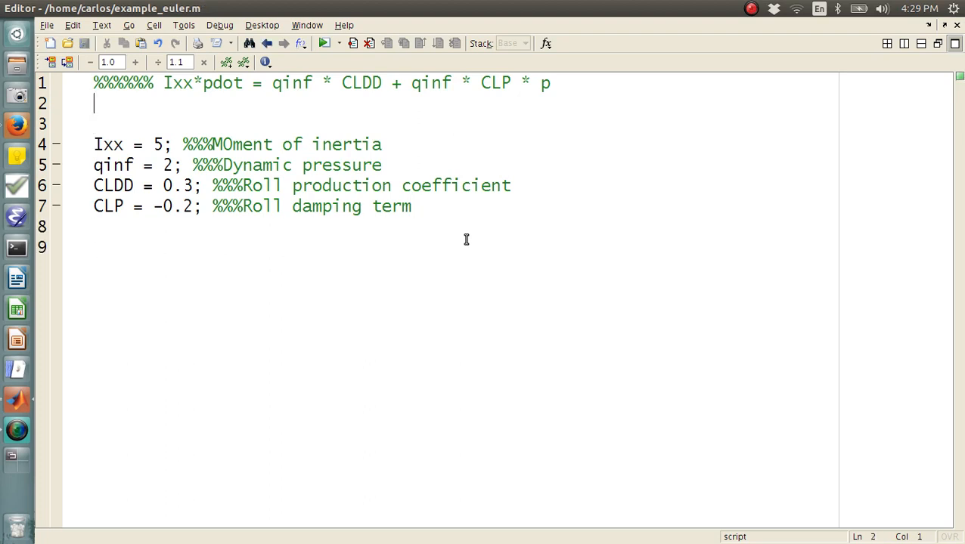
# - Add comments on the projectile roll-rate equation and needing first-order form
pyautogui.write('%%%The equation for th')
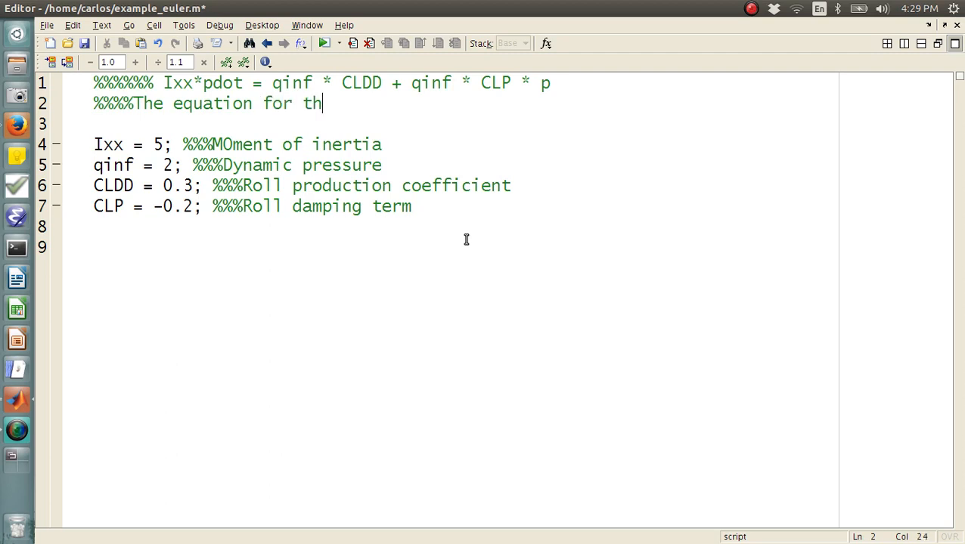
pyautogui.write('e roll rate of a projectile')
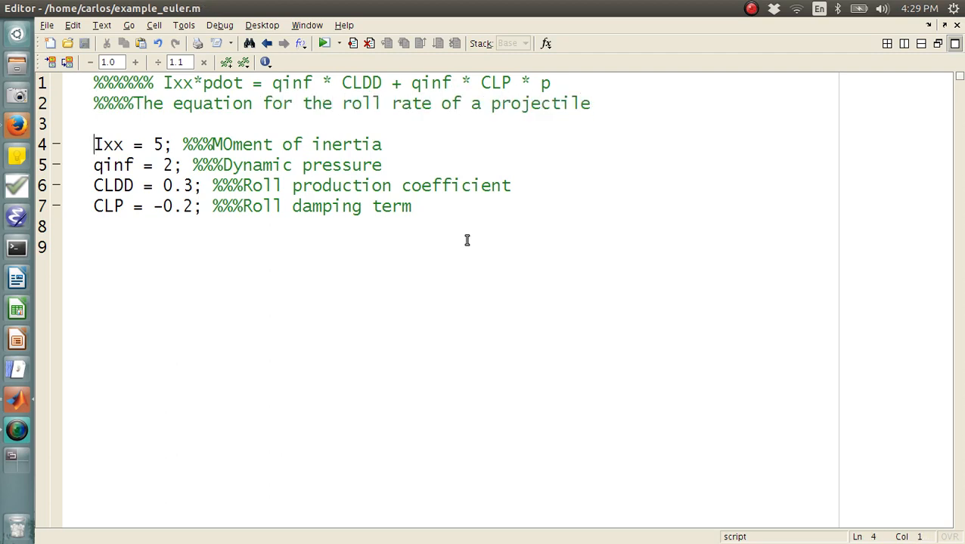
pyautogui.press('Return')
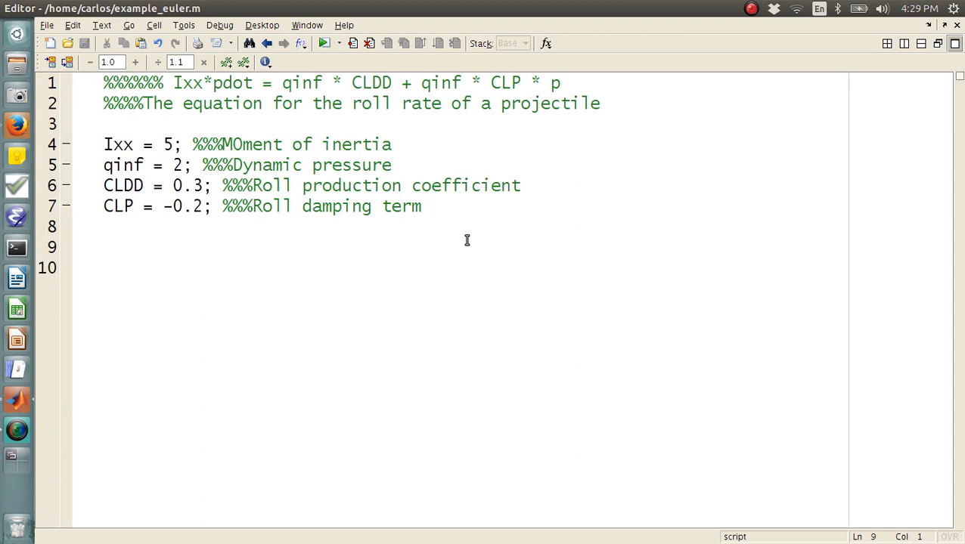
pyautogui.write('%%%%We')
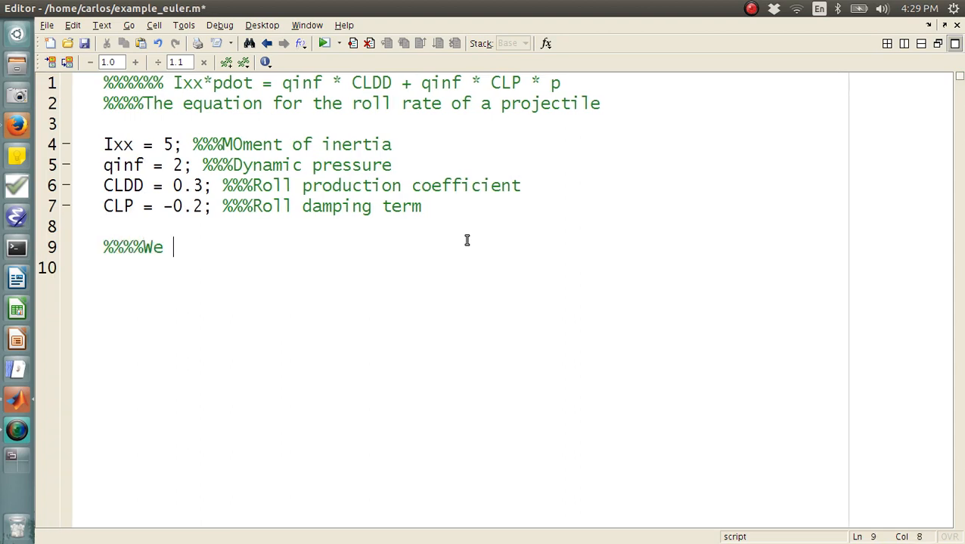
pyautogui.write('have to put the equa')
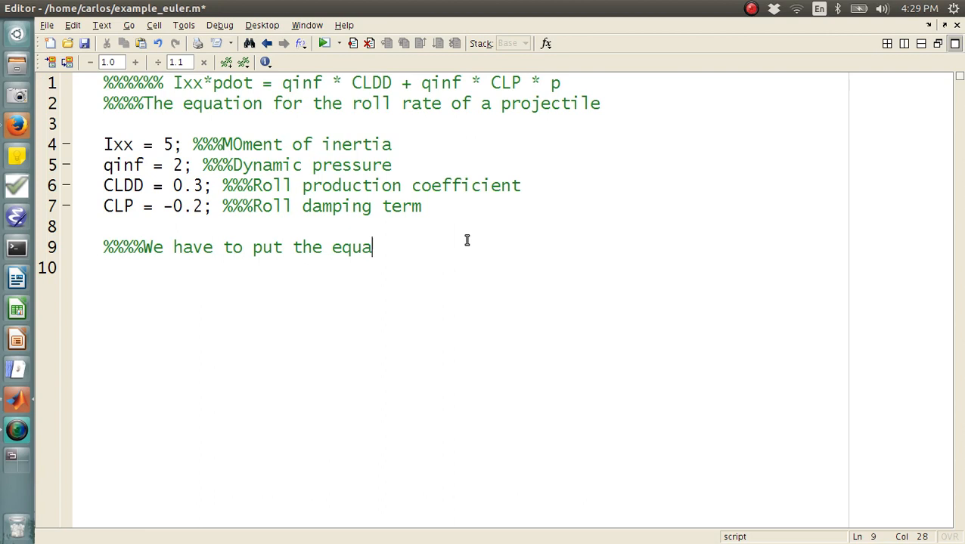
pyautogui.write('tion in first o')
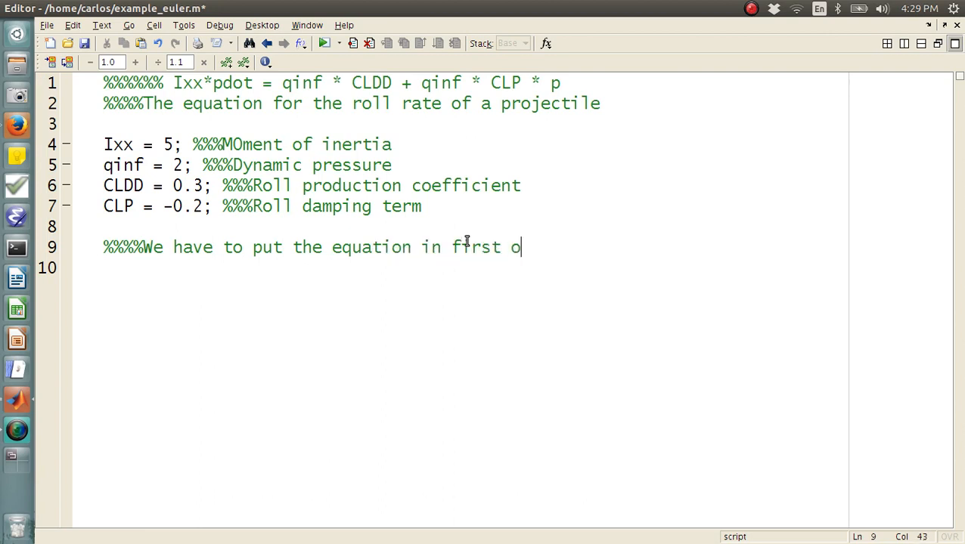
pyautogui.write('rder form')
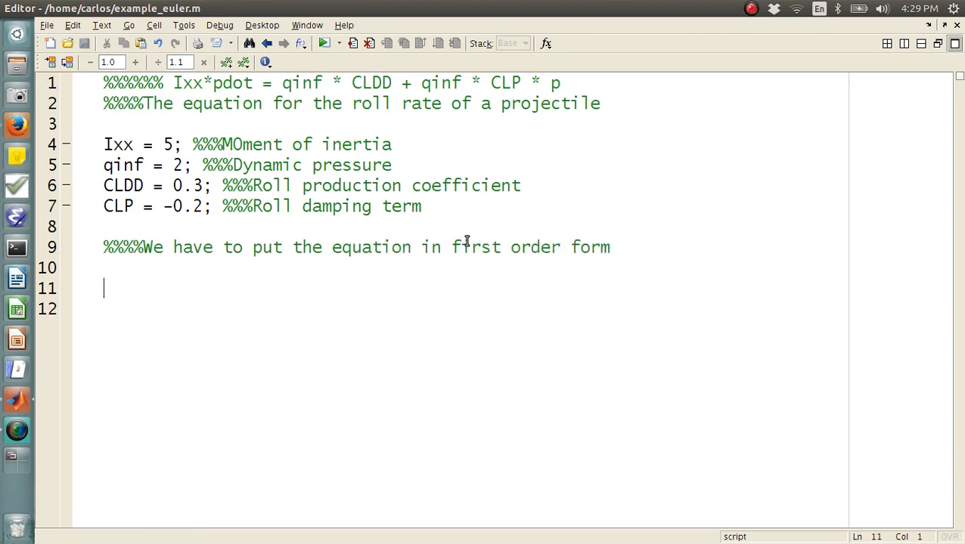
# - Comment the first-order form pdot = (qinf/Ixx)*CLDD + qinf*CLP/Ixx*p and start an 'Analytical' heading
pyautogui.write('%%%%')
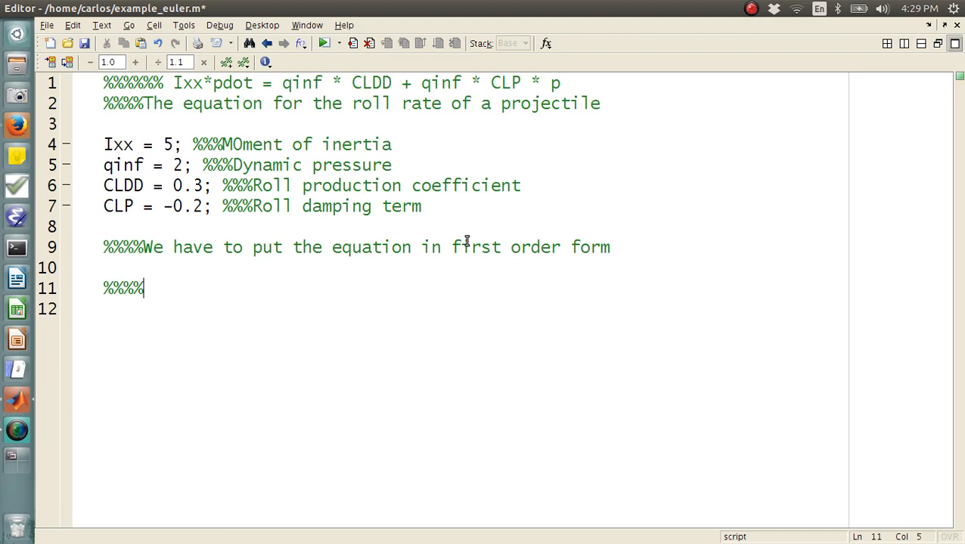
pyautogui.write('p')
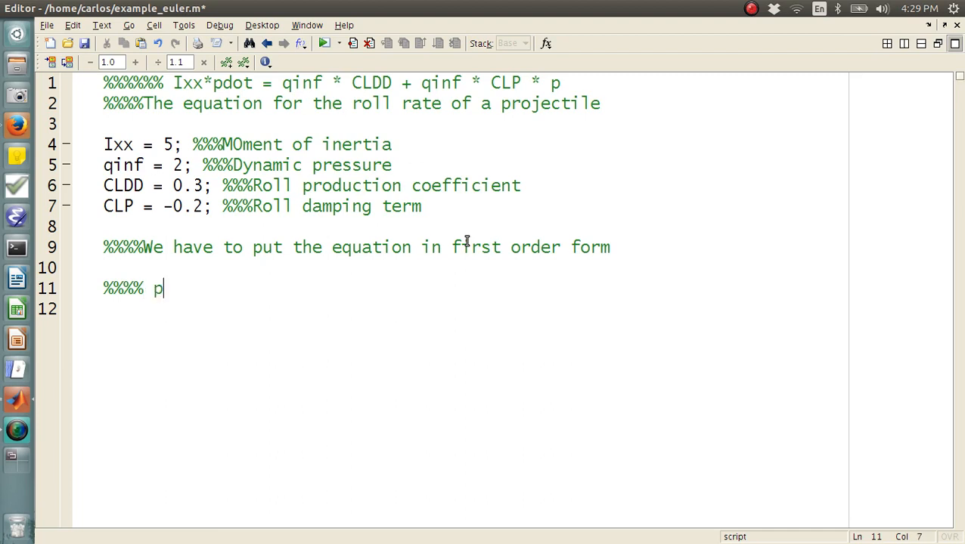
pyautogui.write('dot = (q')
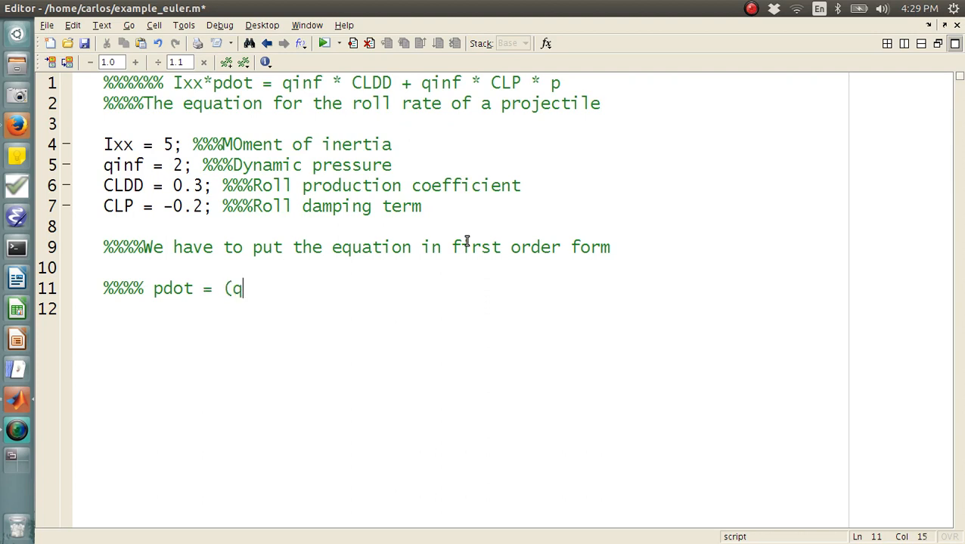
pyautogui.write('inf/Ixx)*')
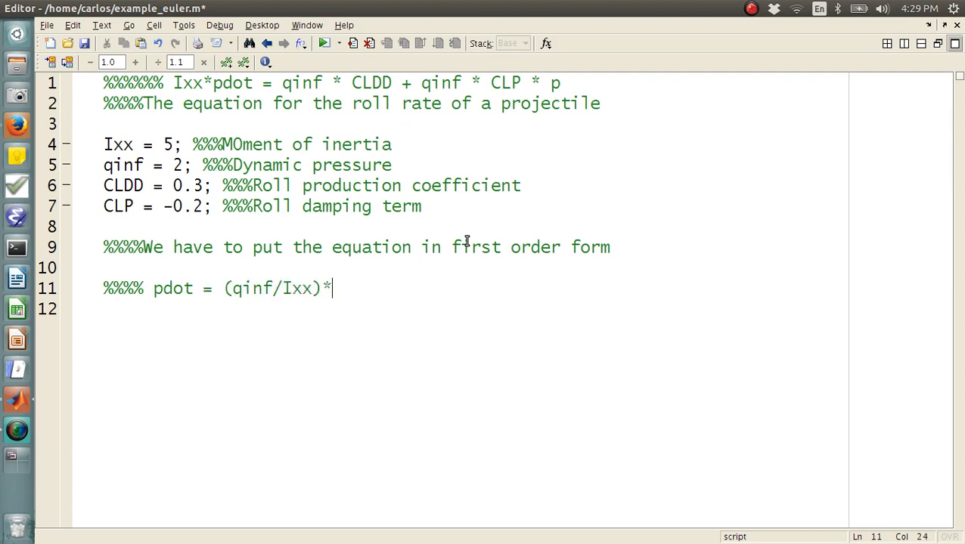
pyautogui.write('CLDD + qinf *')
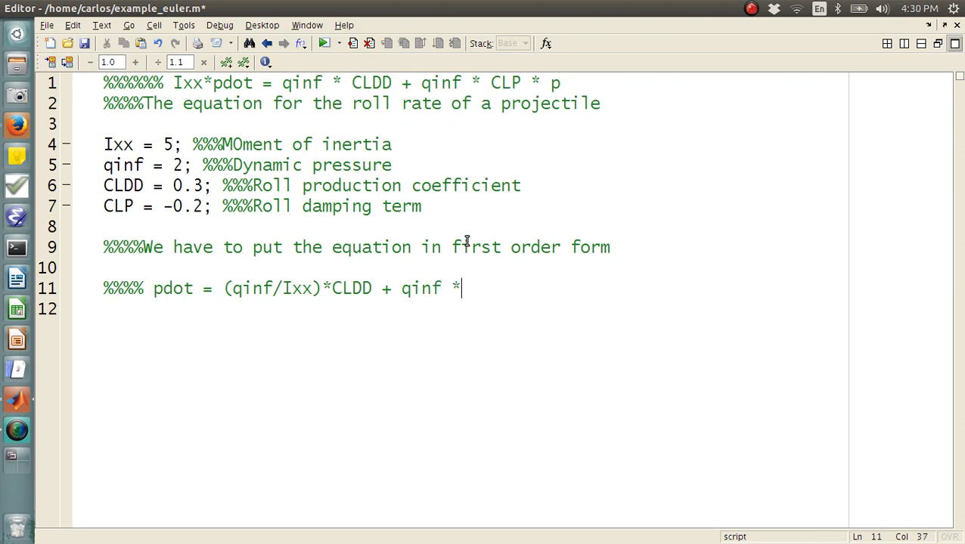
pyautogui.write('C')
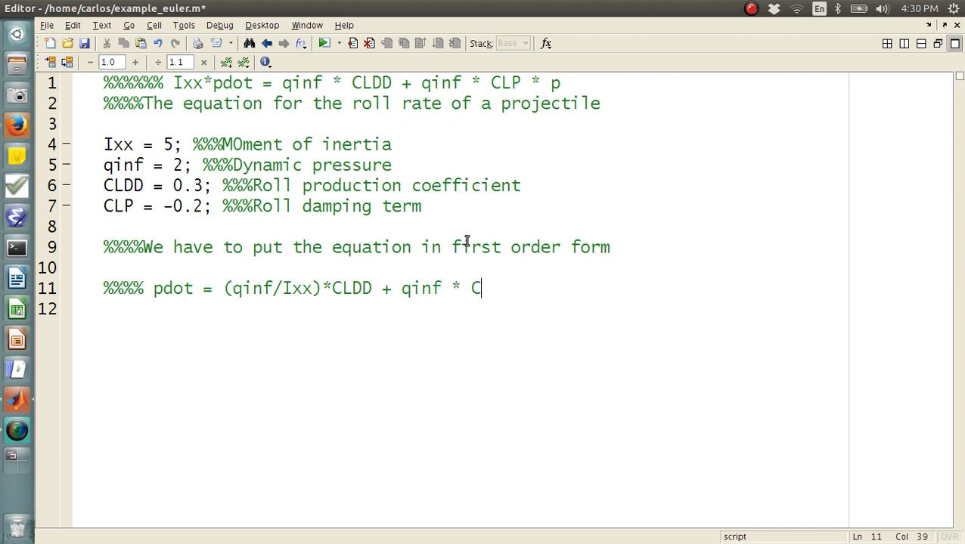
pyautogui.write('LP/I')
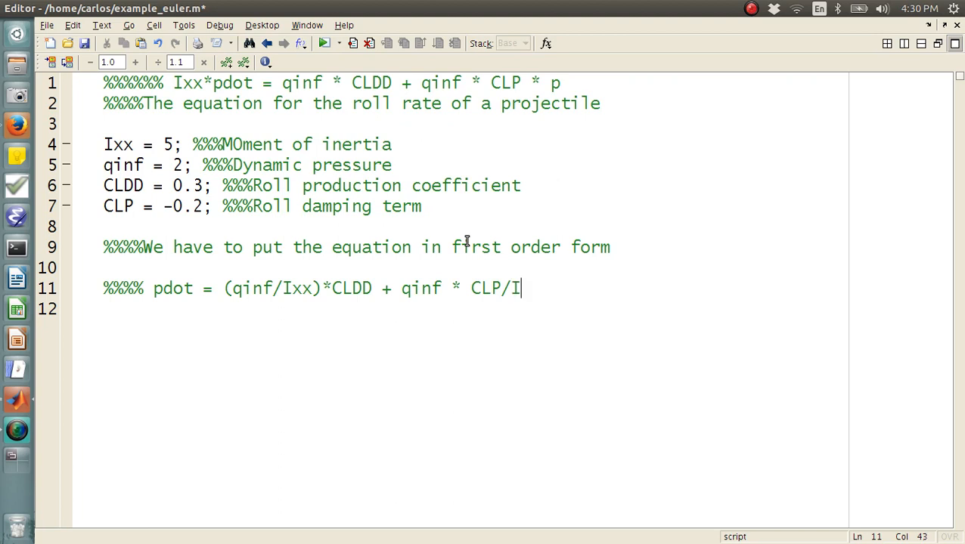
pyautogui.write('xx * p')
pyautogui.write('%%%%')
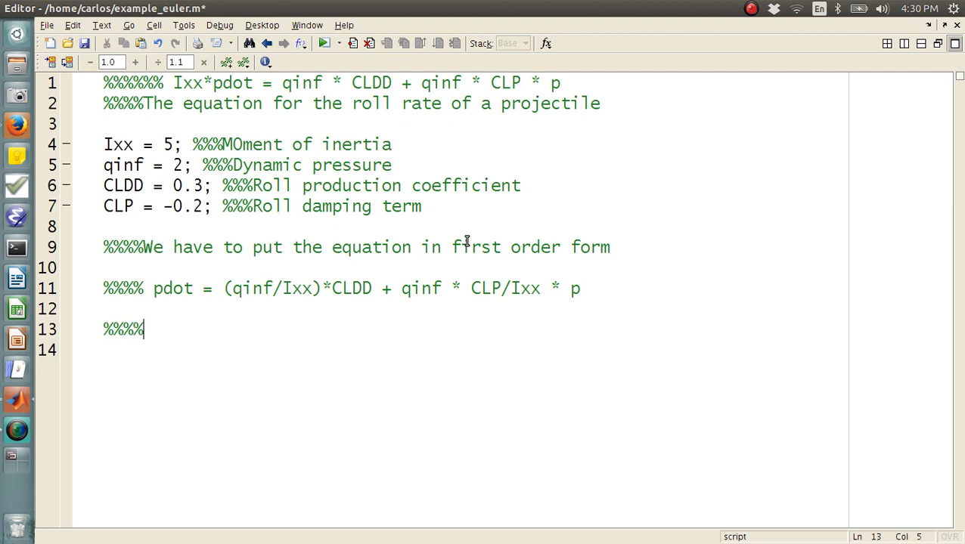
pyautogui.write('Analytical Solution')
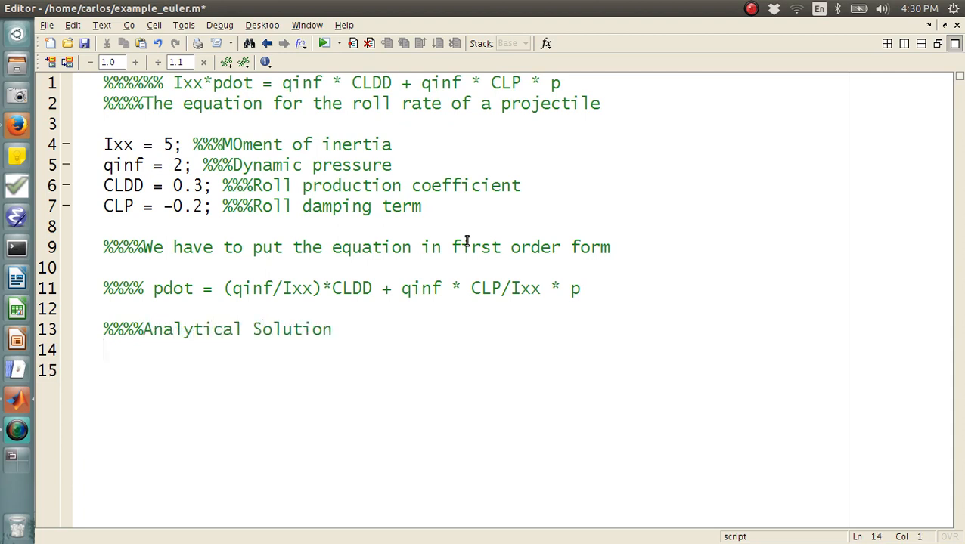
# - Under the heading, write p = (p0 + CLDD/CLP)*exp(qinftilde*CLP*t) - CLDD/CLP;
pyautogui.press('Return')
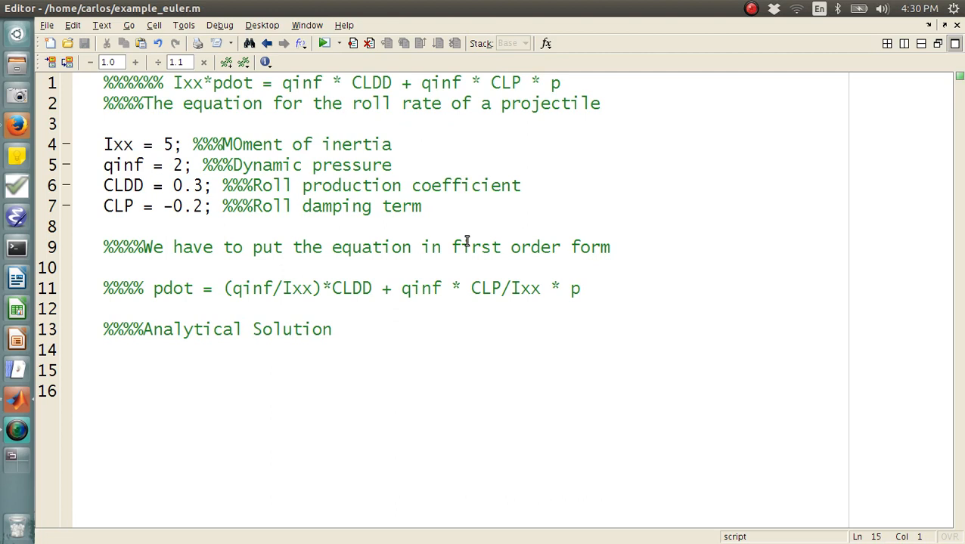
pyautogui.write('p =')
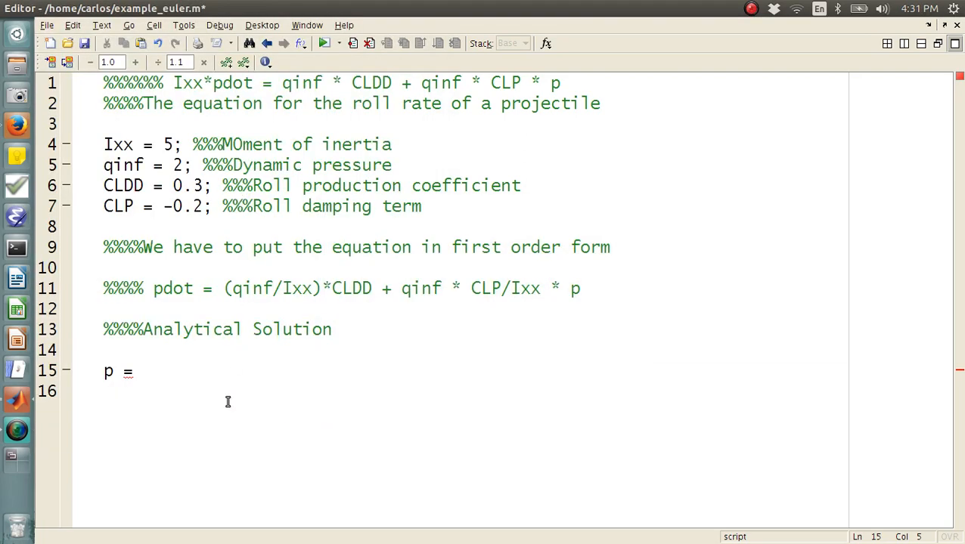
pyautogui.moveTo(205, 373)
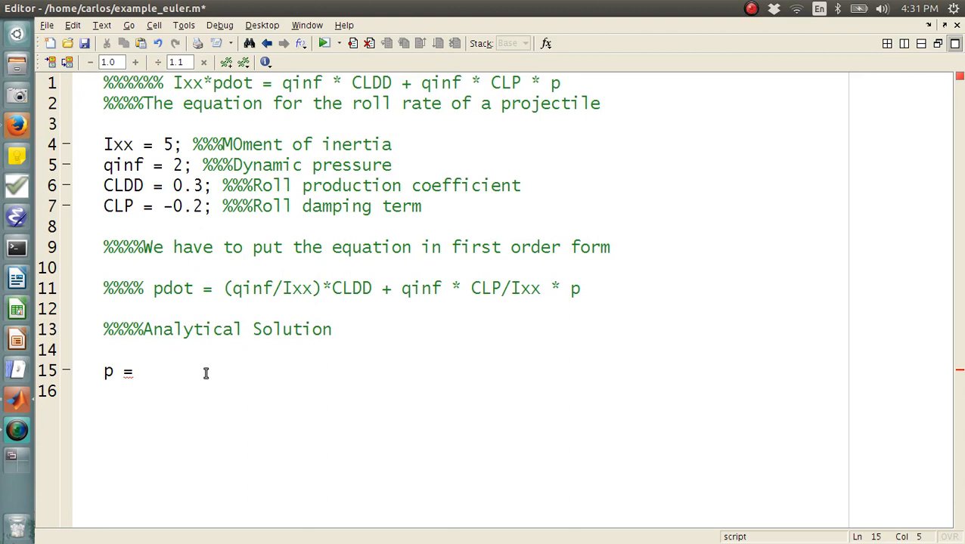
pyautogui.write('(p0 +')
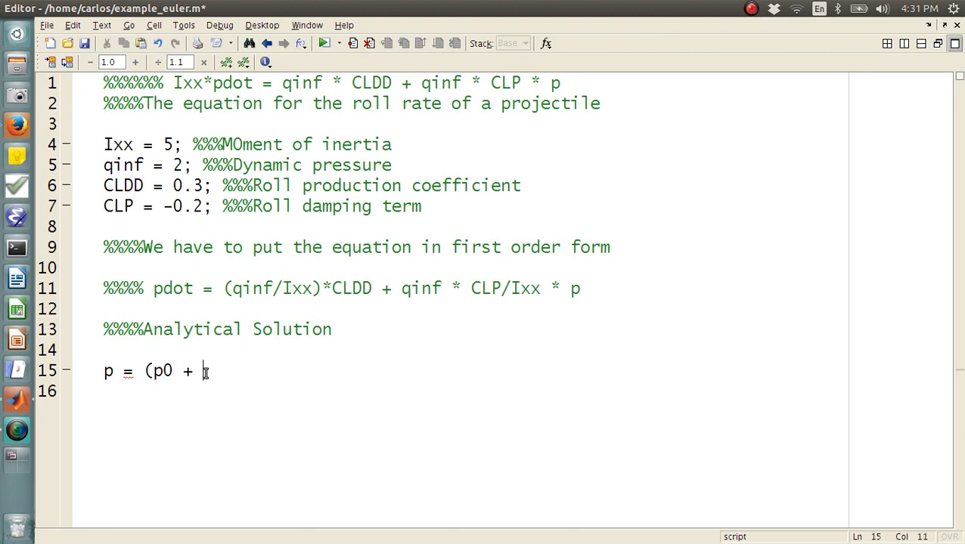
pyautogui.write('CLDD/CLD')
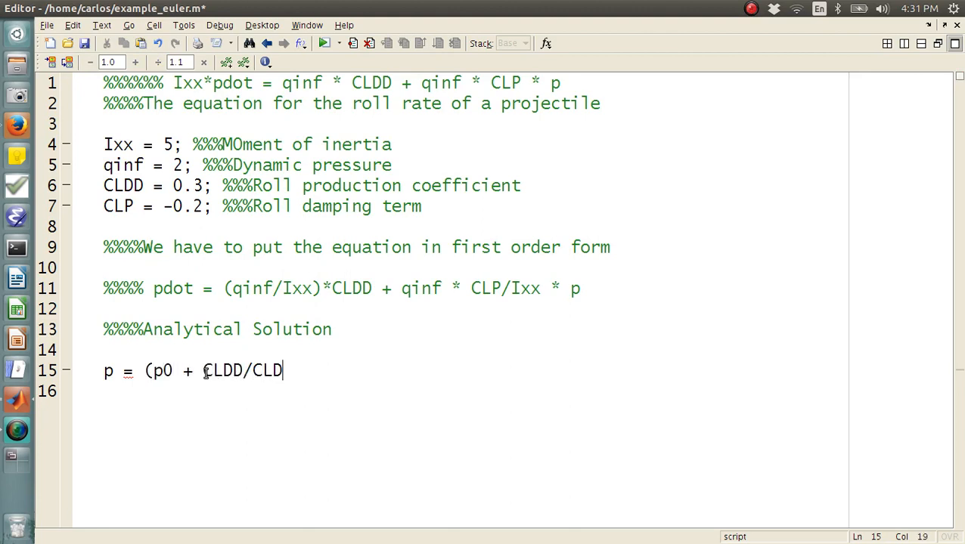
pyautogui.write('P)')
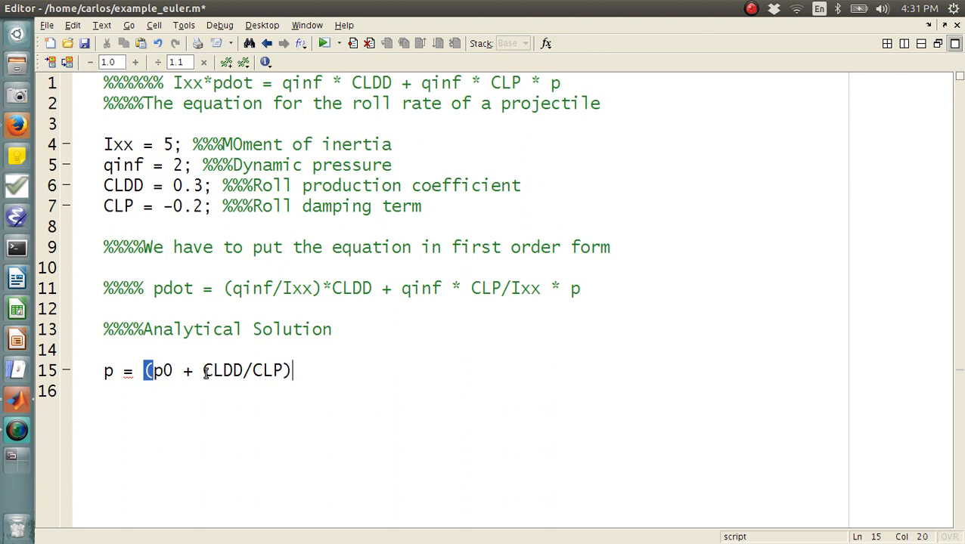
pyautogui.write('*exp')
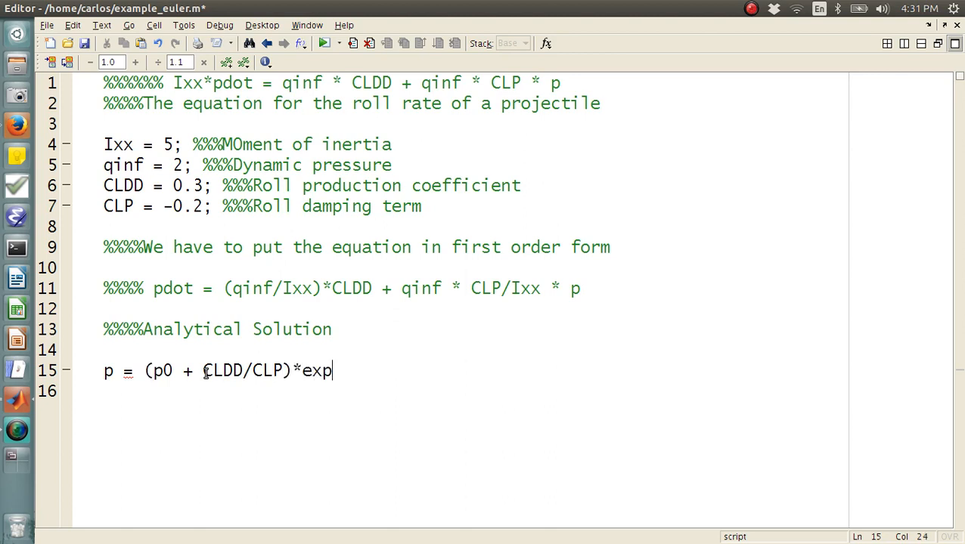
pyautogui.write('(q')
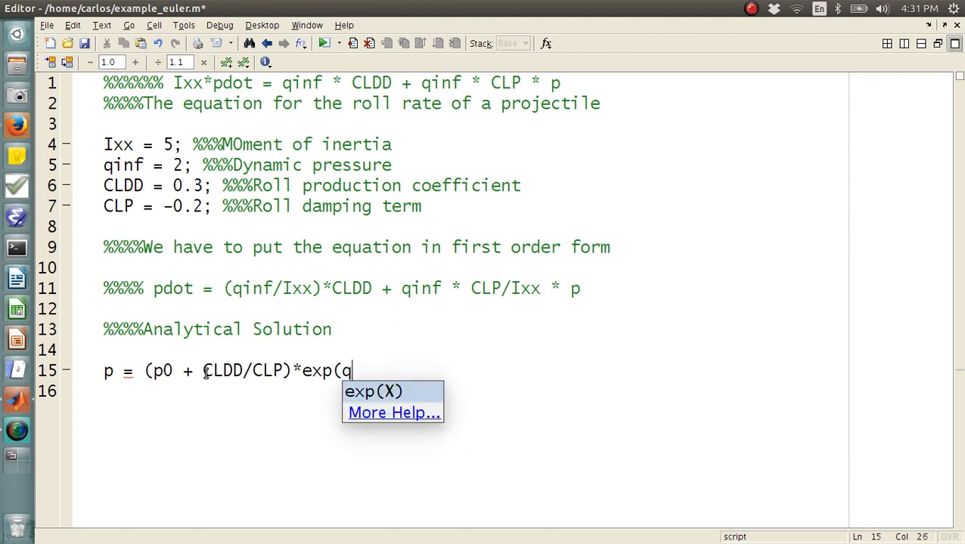
pyautogui.write('inftilde')
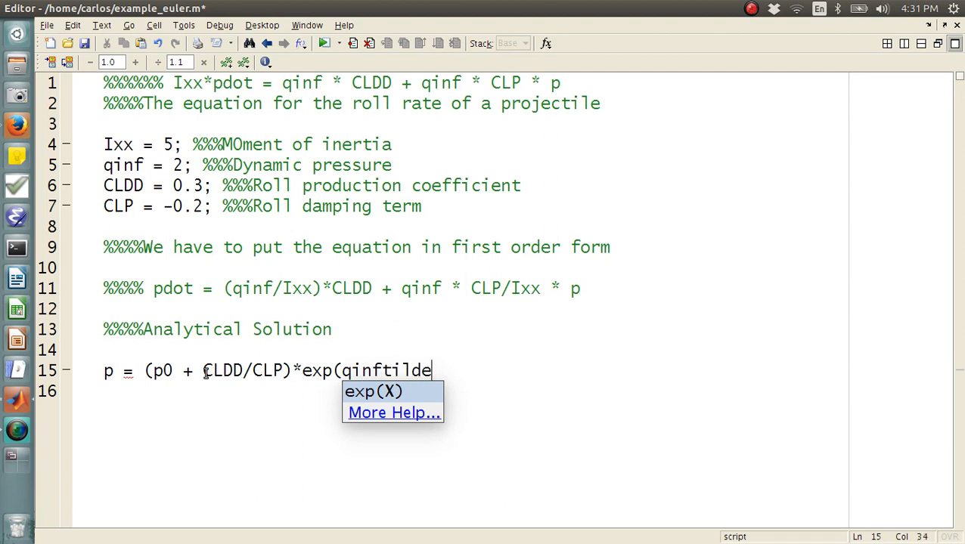
pyautogui.write('*CLP')
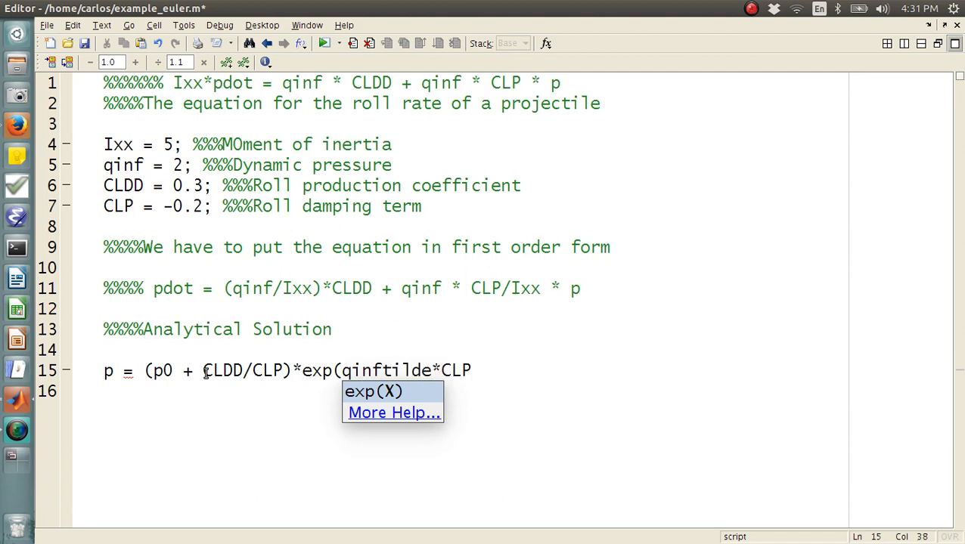
pyautogui.write('*t) - CL')
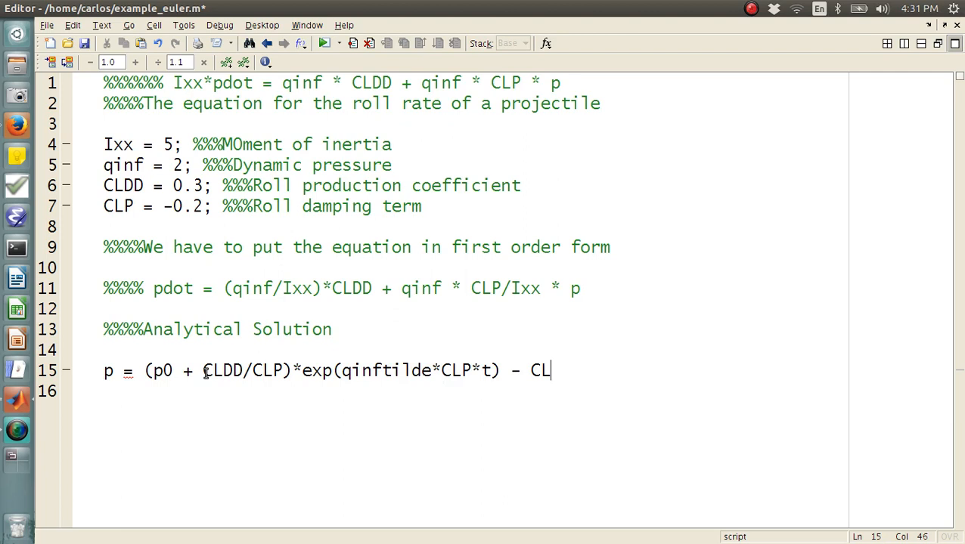
pyautogui.write('DD/CLP;')
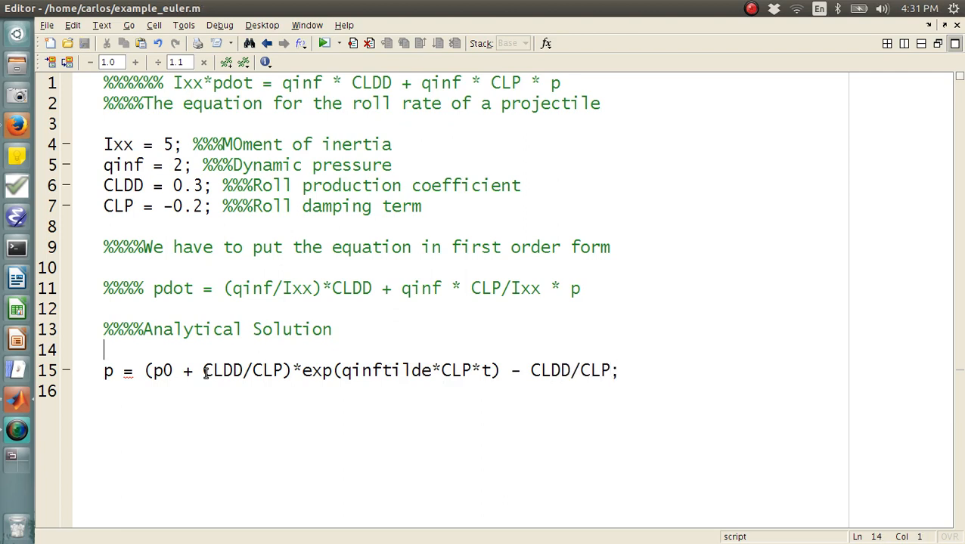
# - Define qinftilde = qinf/Ixx; and p0 = 0; after the parameters
pyautogui.press('Return')
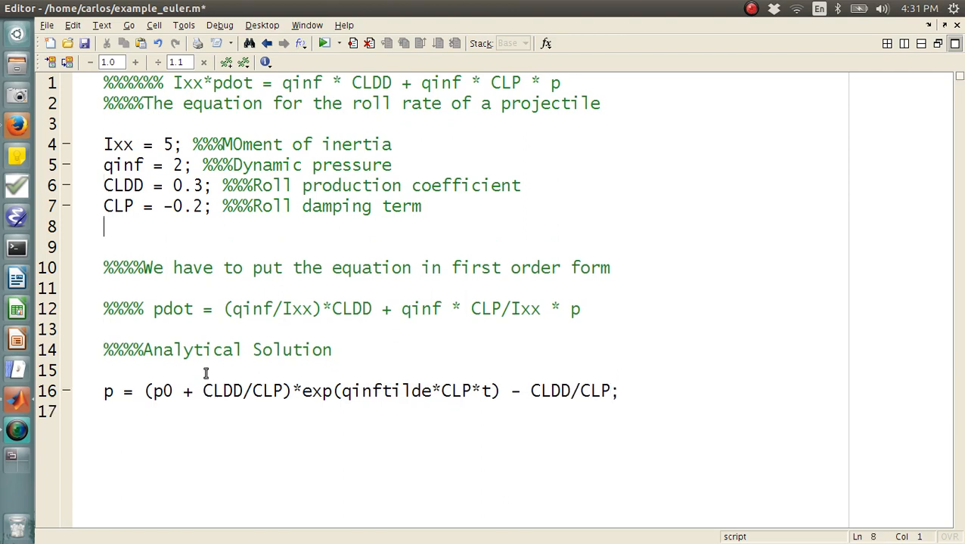
pyautogui.write('qinftilde =')
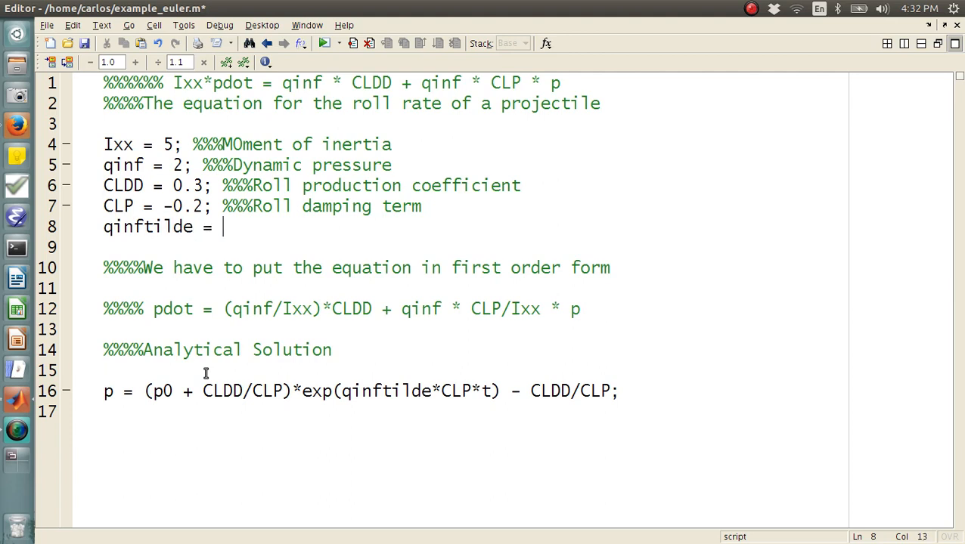
pyautogui.write('qinf/')
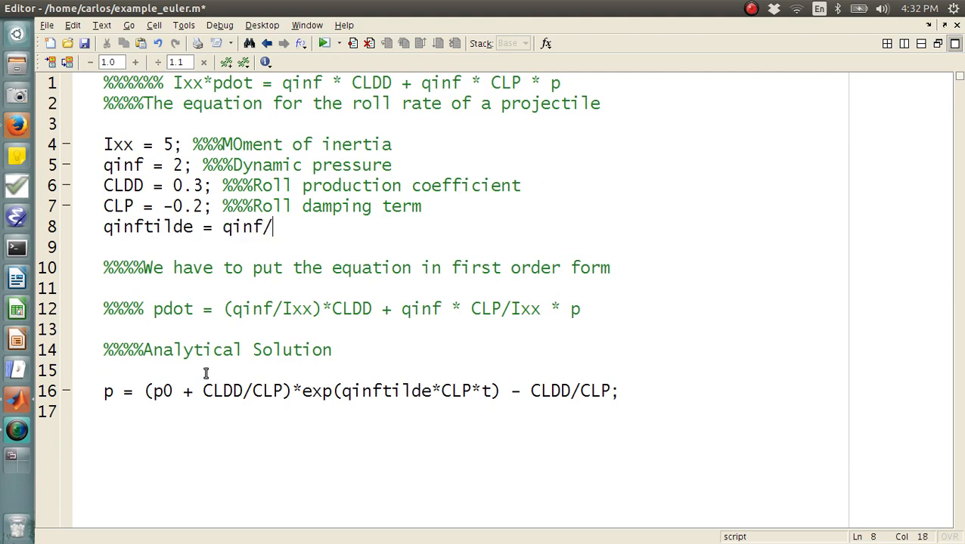
pyautogui.write('Ixx;')
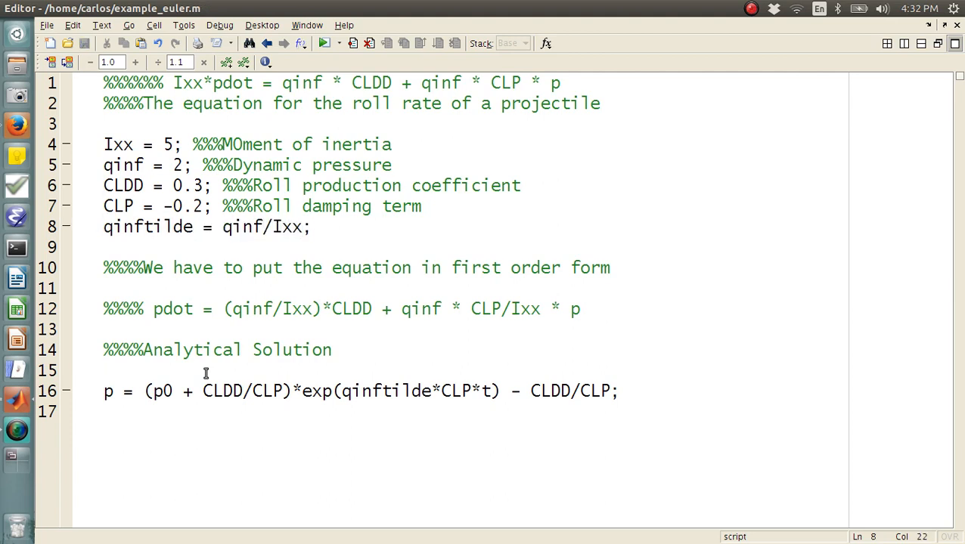
pyautogui.write('p')
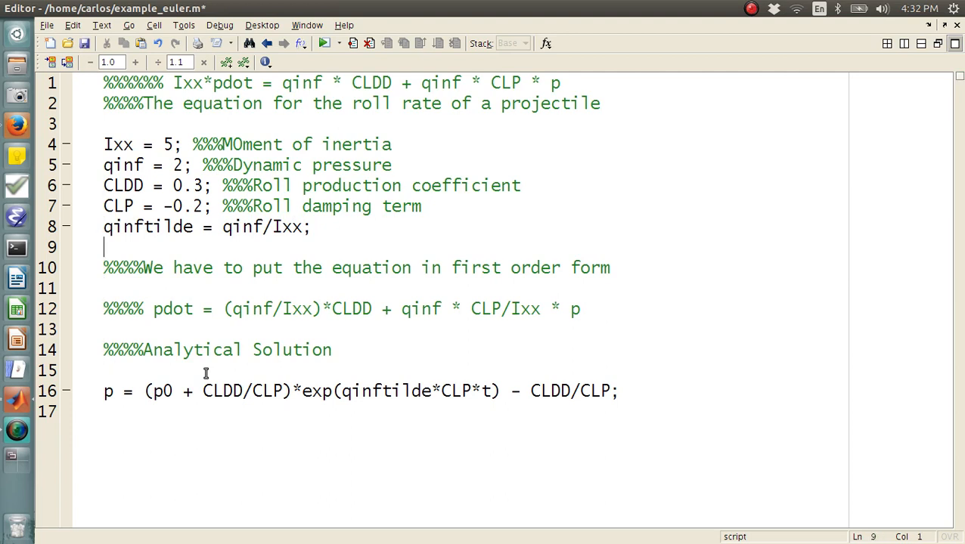
pyautogui.write('p0 = 0;')
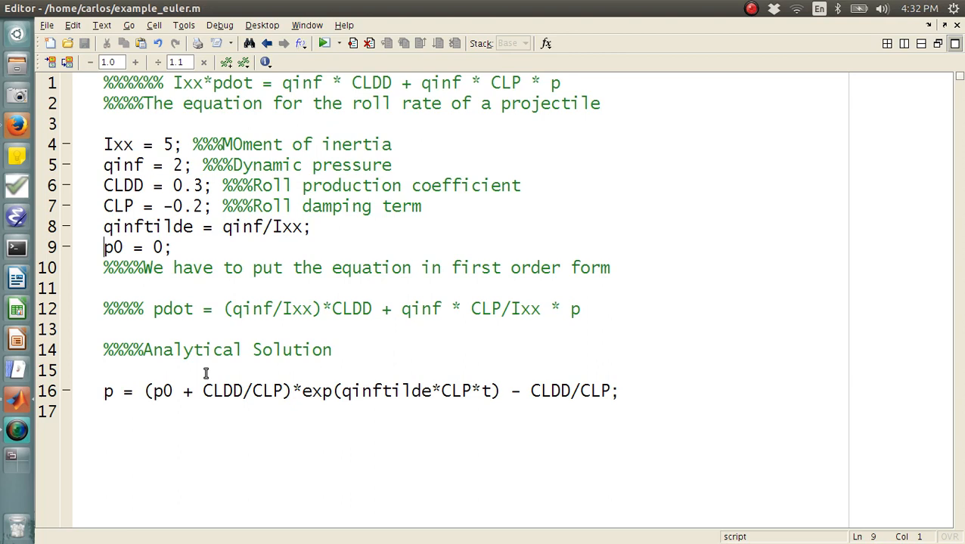
# - Remove the blank line under the Analytical Solution heading and add blank lines above it
pyautogui.press('Return')
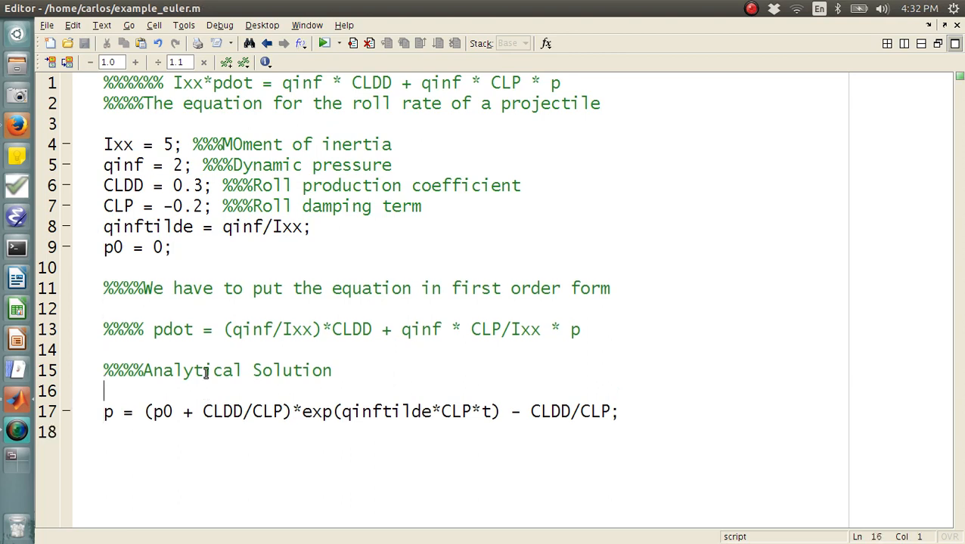
pyautogui.press('Delete')
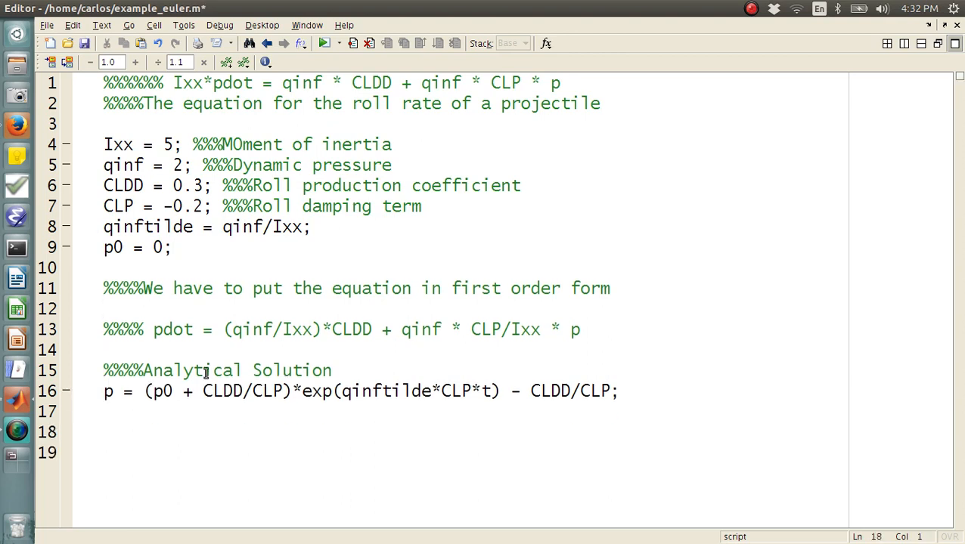
pyautogui.press('Return')
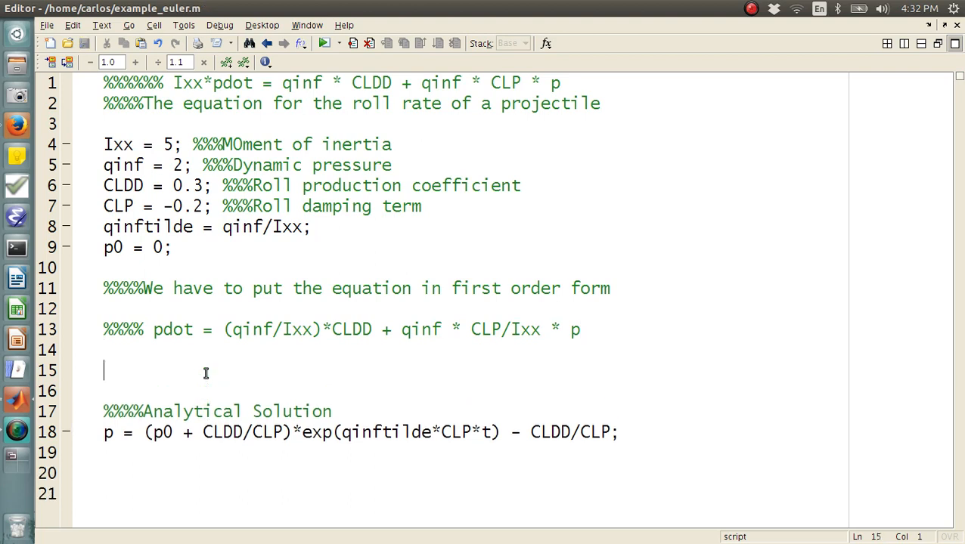
# - Add plot(t,p), hold on, xlabel('Time'), ylabel('Roll Rate (rad/s)') and start legend('RollR
pyautogui.write('plot')
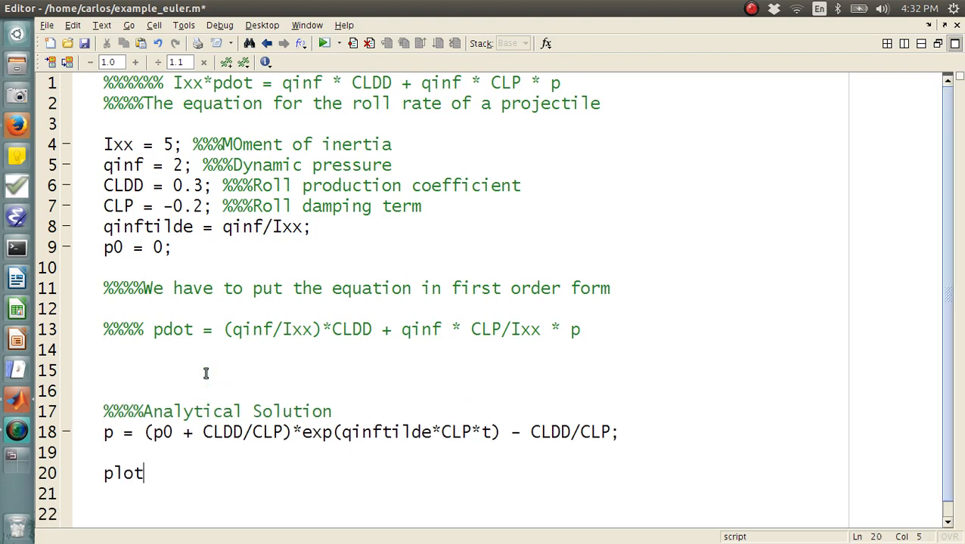
pyautogui.write('(t,p)')
pyautogui.click(472, 494)
pyautogui.write('xlaba')
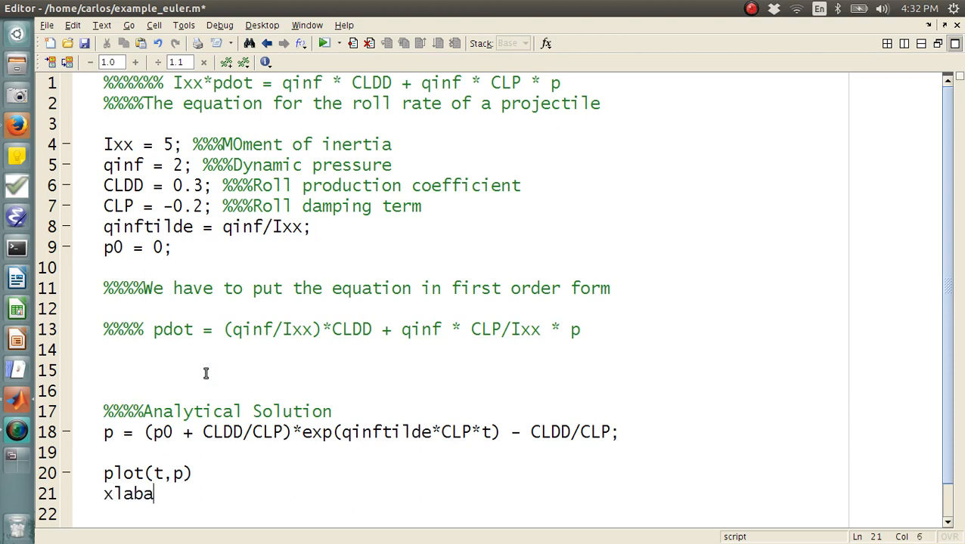
pyautogui.write("el('Time')")
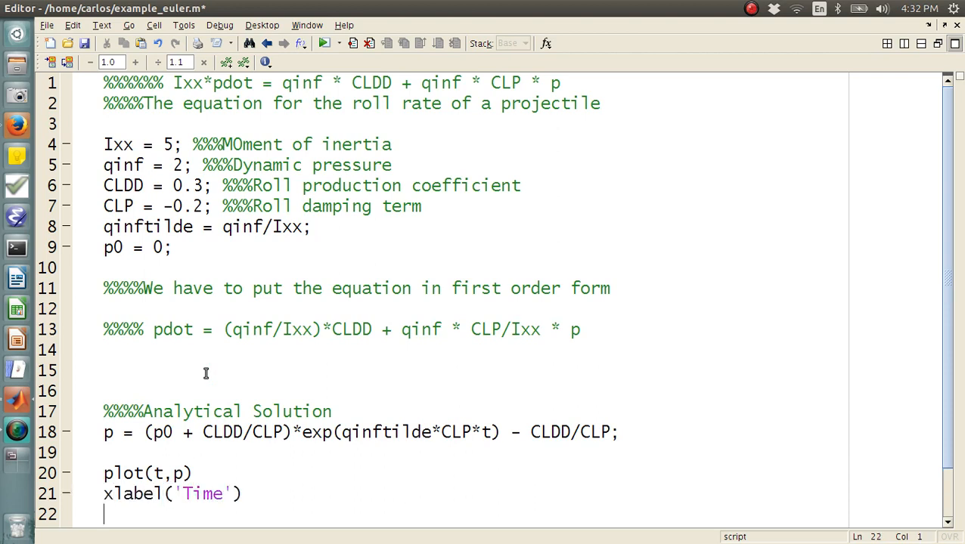
pyautogui.write('ylabel(')
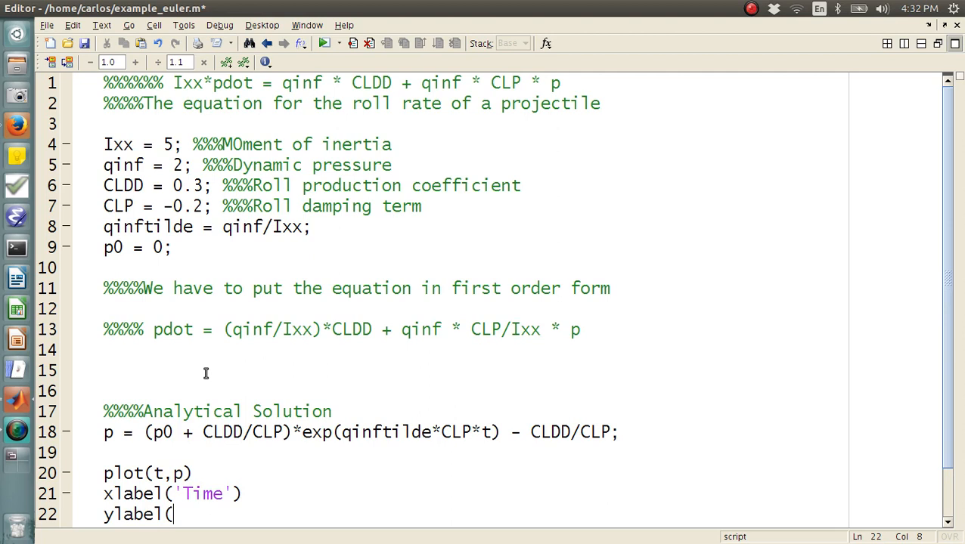
pyautogui.write("'Roll Rate (")
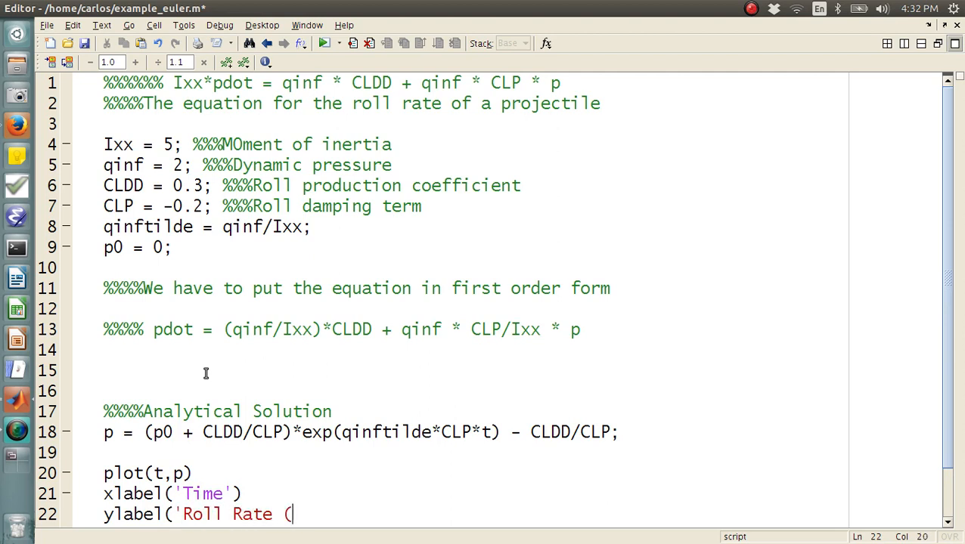
pyautogui.write("rad/s')")
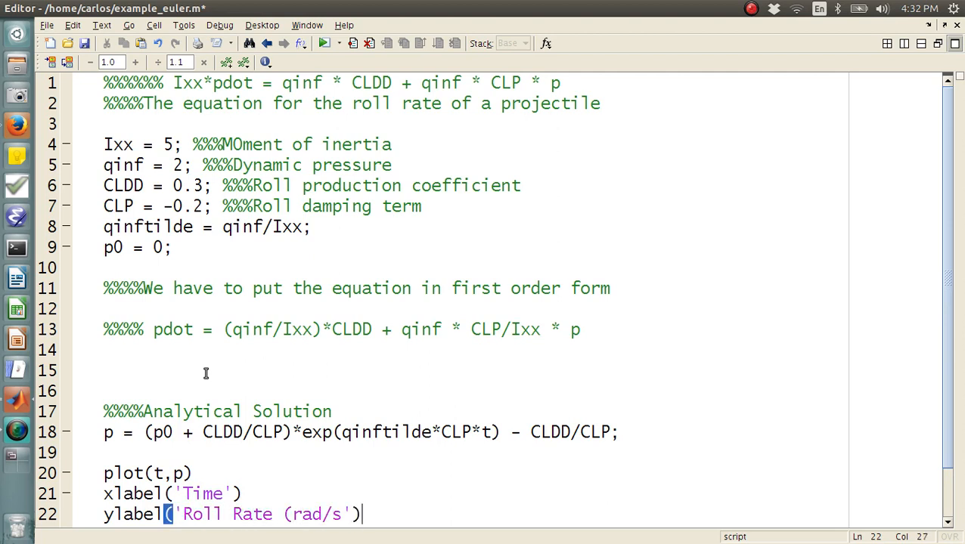
pyautogui.write('hold on')
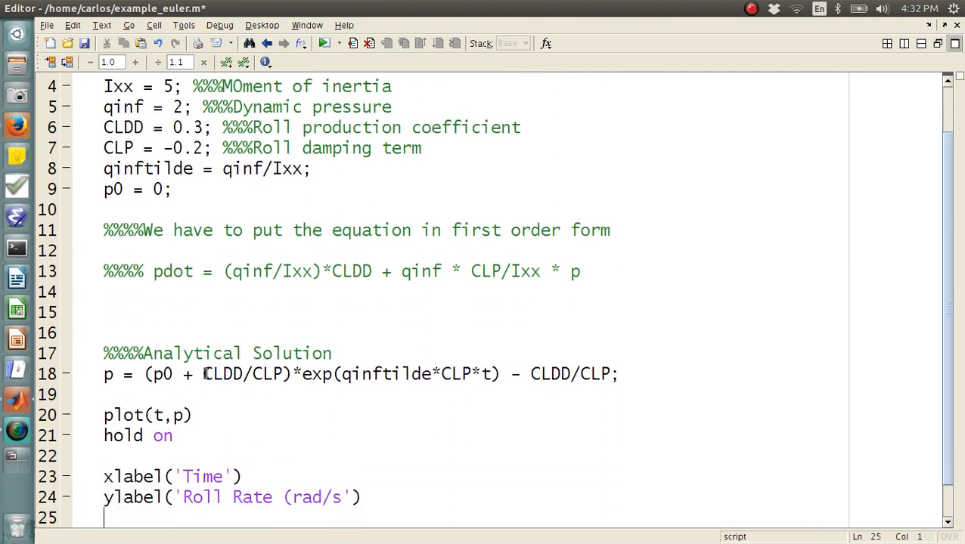
pyautogui.write("legend('")
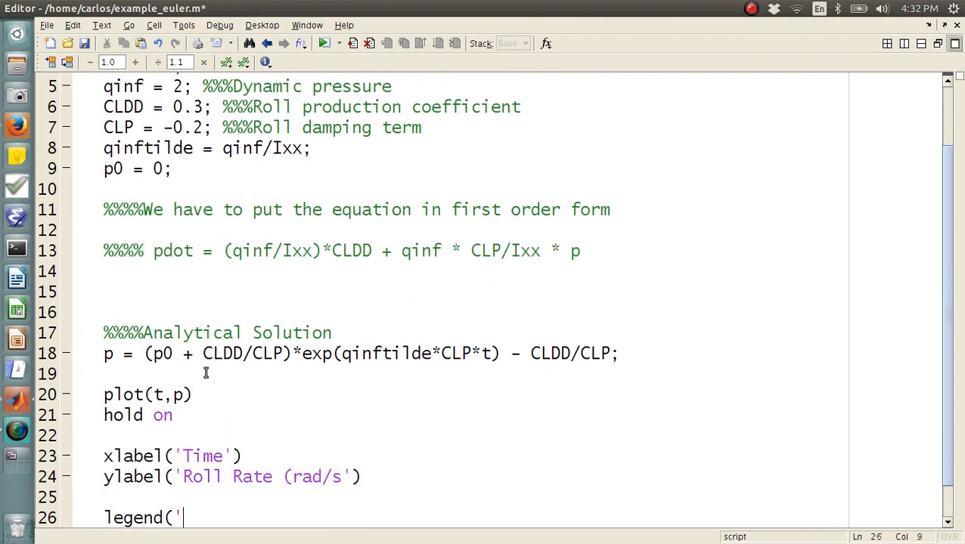
pyautogui.write('RollR')
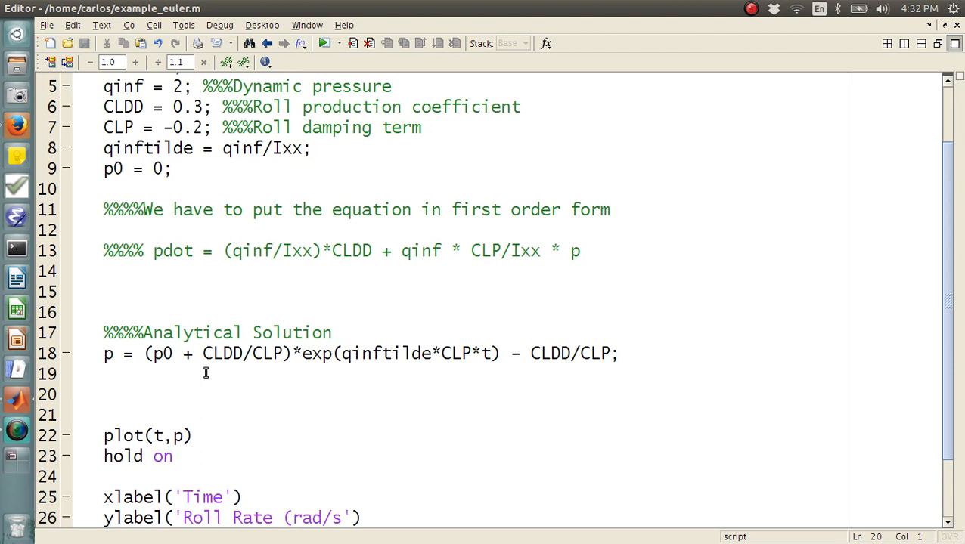
# - Define timestep = 0.01 and t = 0:timestep:10, add grid on, and run the script
pyautogui.write('t =')
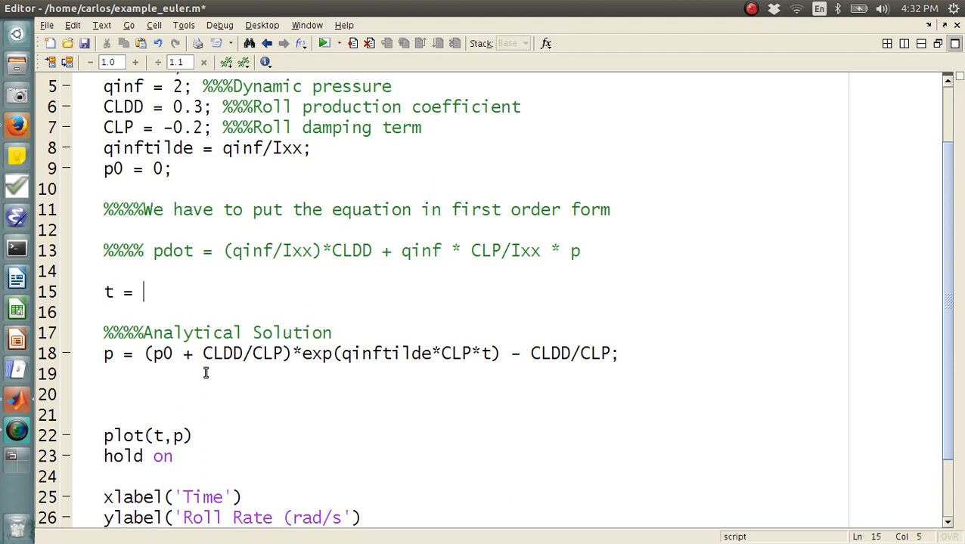
pyautogui.write('0:timestep:')
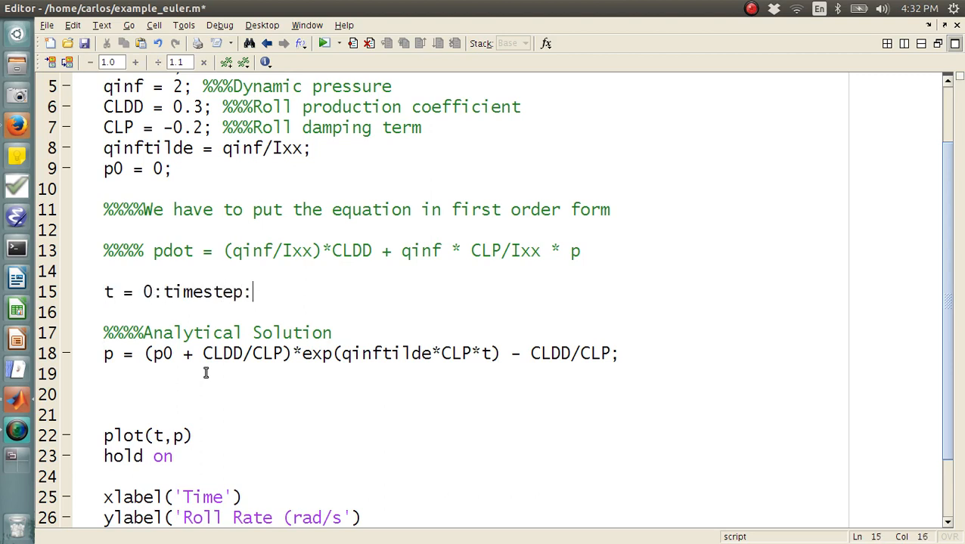
pyautogui.write('10;')
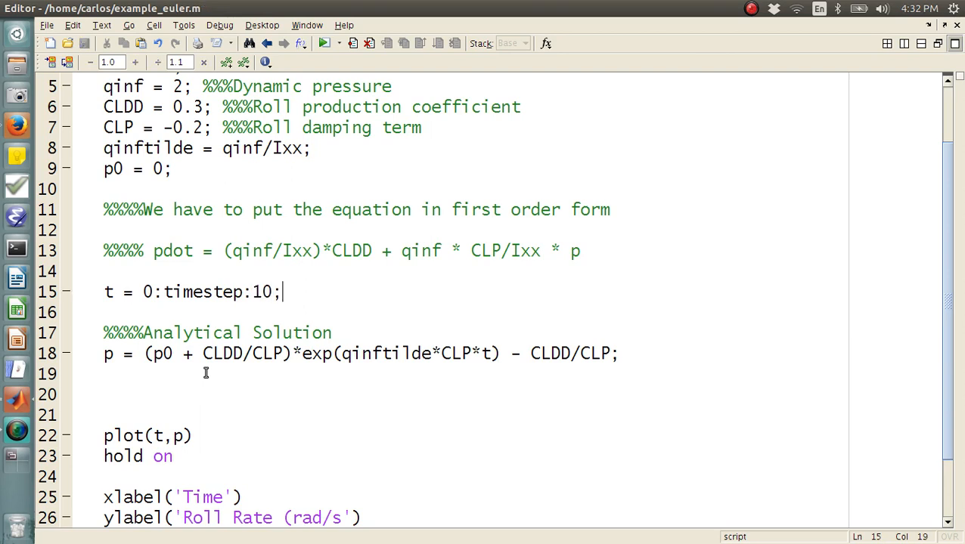
pyautogui.write('timestep = 0.01;')
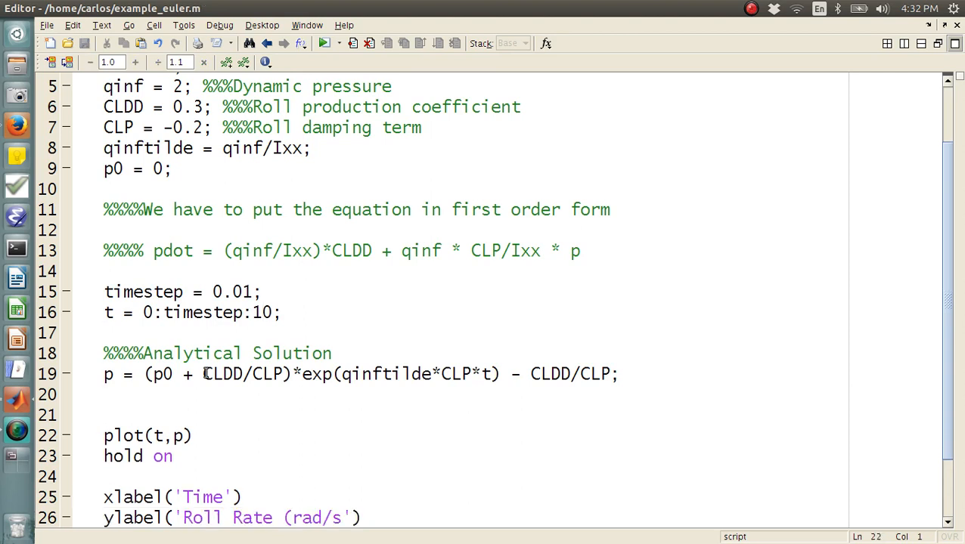
pyautogui.write('grid on')
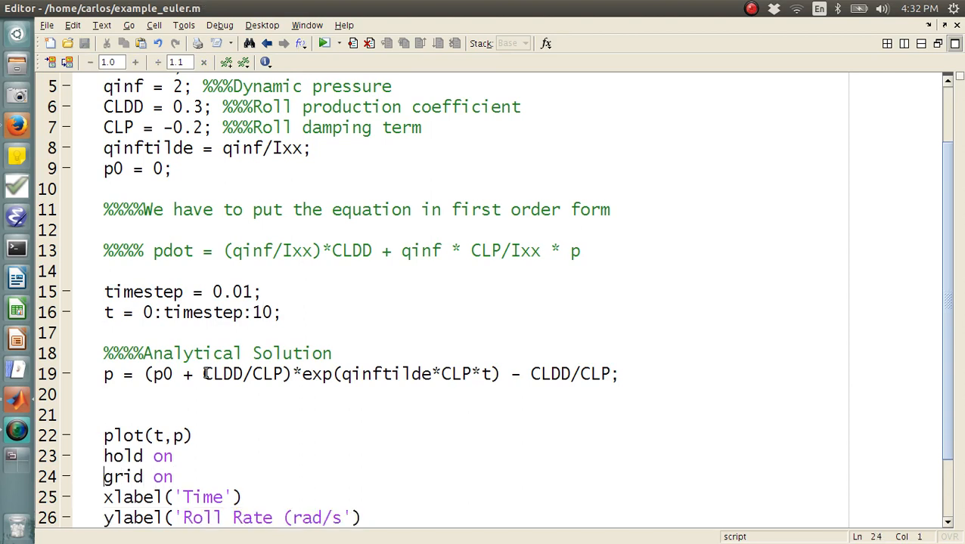
pyautogui.click(321, 43)
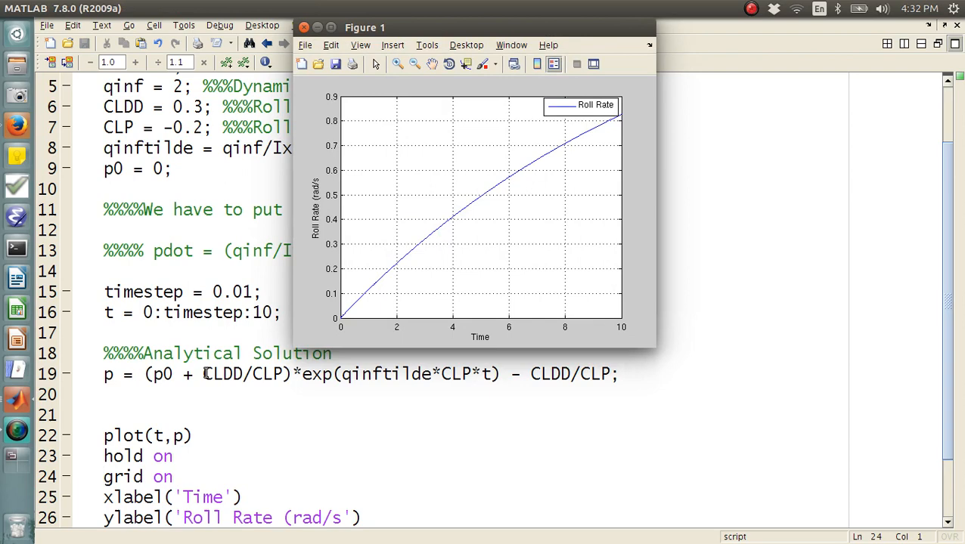
pyautogui.moveTo(484, 236)
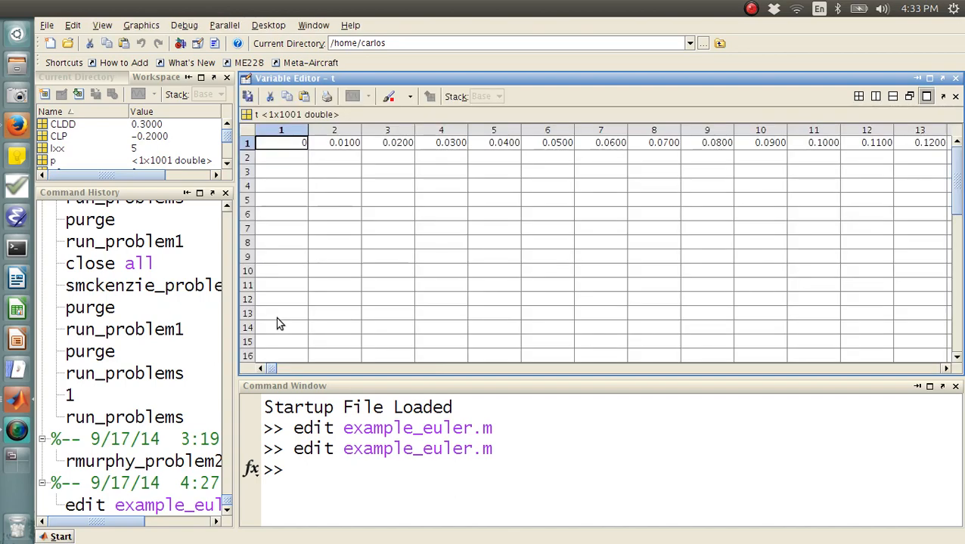
# - Return to the example_euler script in the Editor and scroll to its top
pyautogui.click(954, 96)
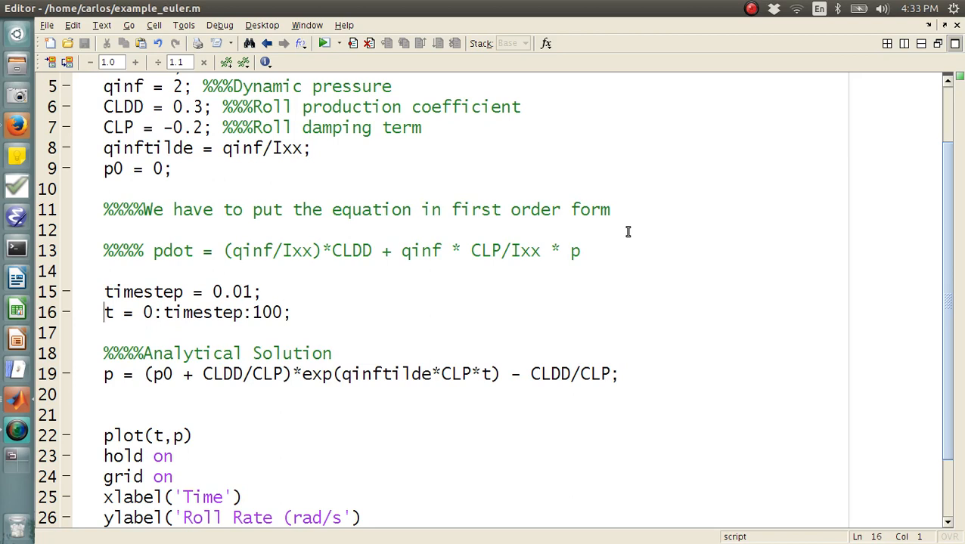
pyautogui.scroll(3)
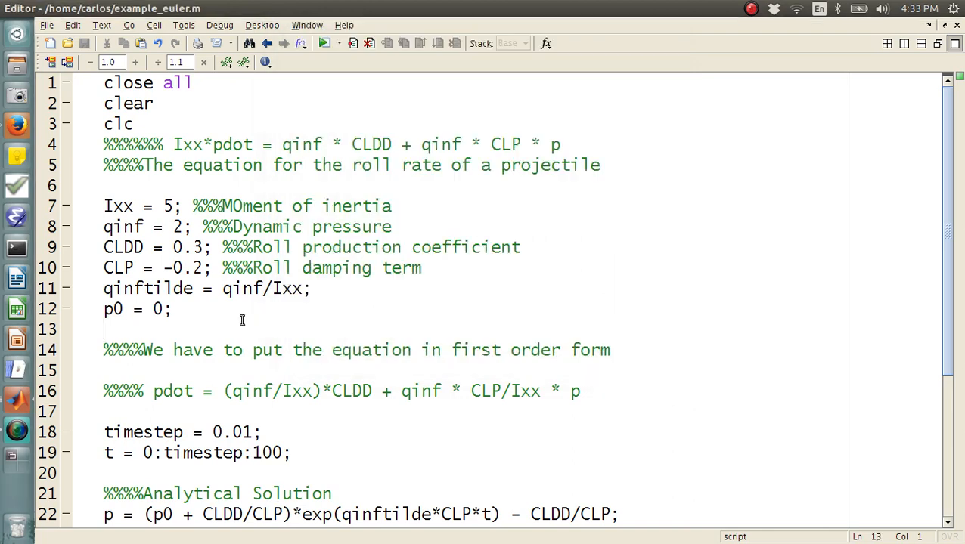
# - Add a %%%Numerical Solution heading and paste the commented pdot equation uncommented below it
pyautogui.write('%%%Nu')
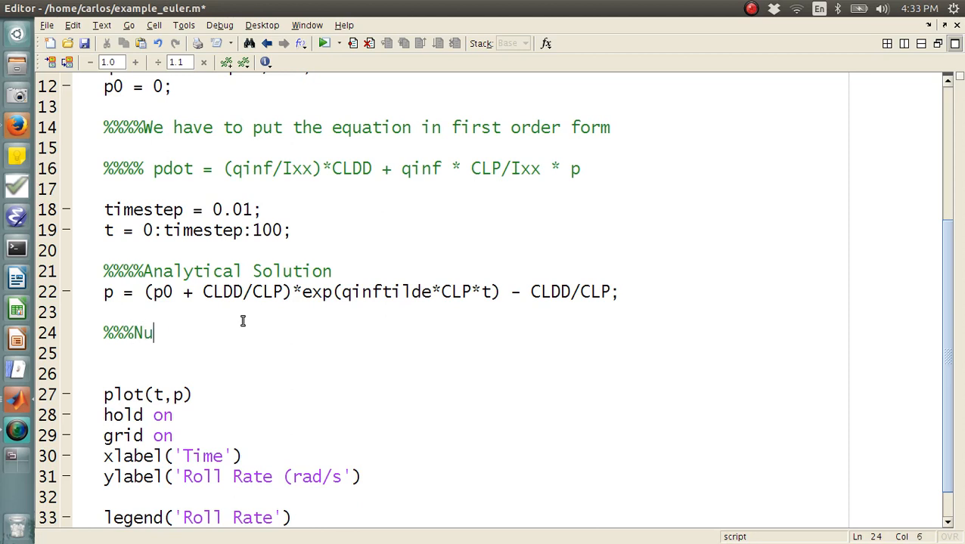
pyautogui.write('merical Solution')
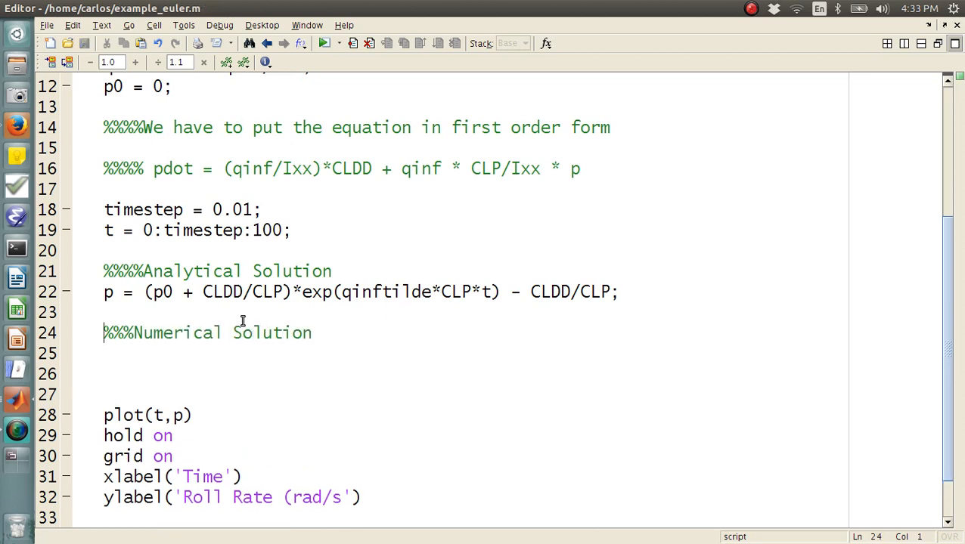
pyautogui.click(125, 168)
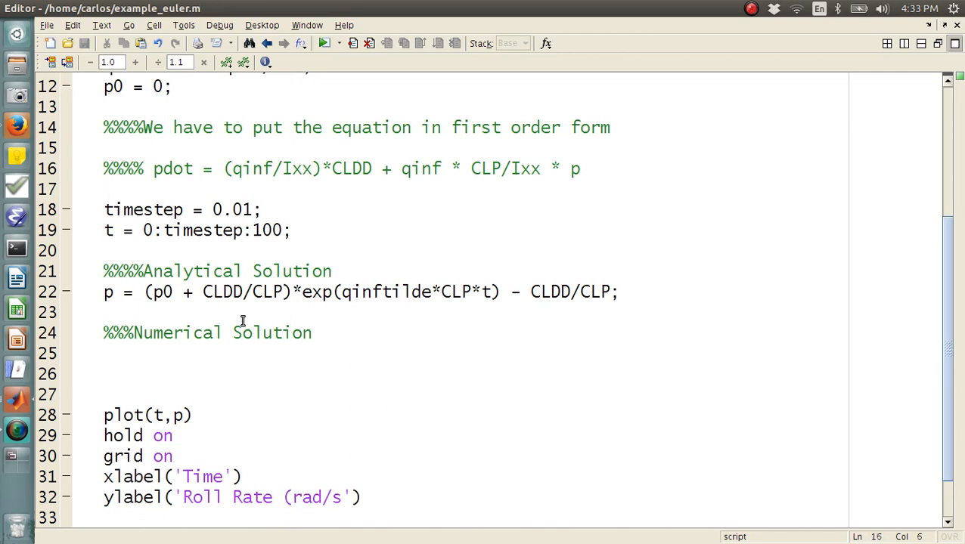
pyautogui.click(106, 189)
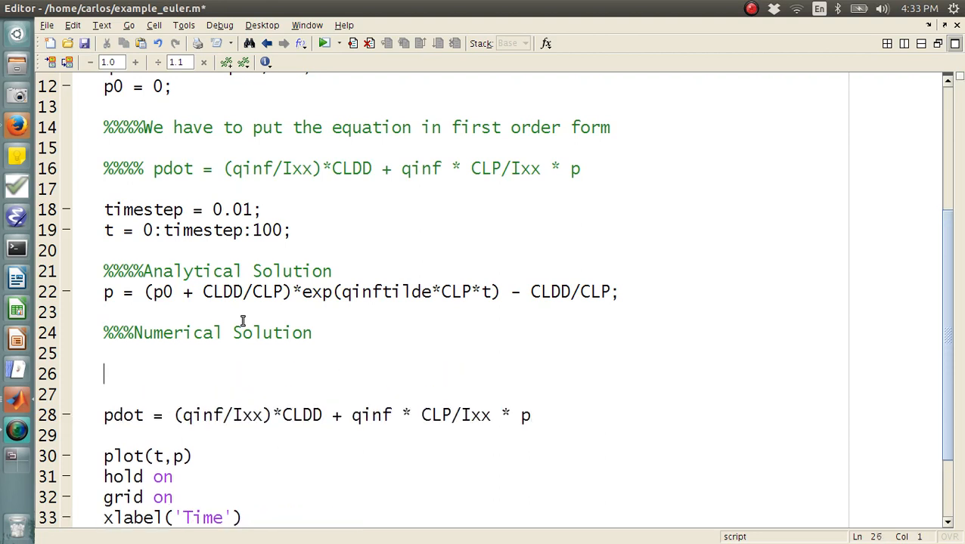
# - Write the loop 'for idx = 1:length(t)' with the update pi1 = pi + pdot*timestep;
pyautogui.write('for idx = 1:le')
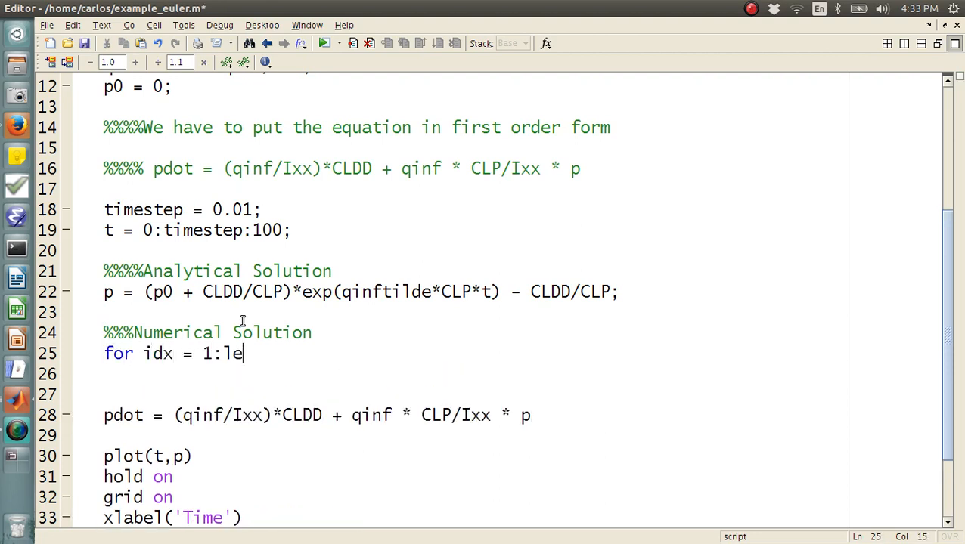
pyautogui.write('ngth(t)')
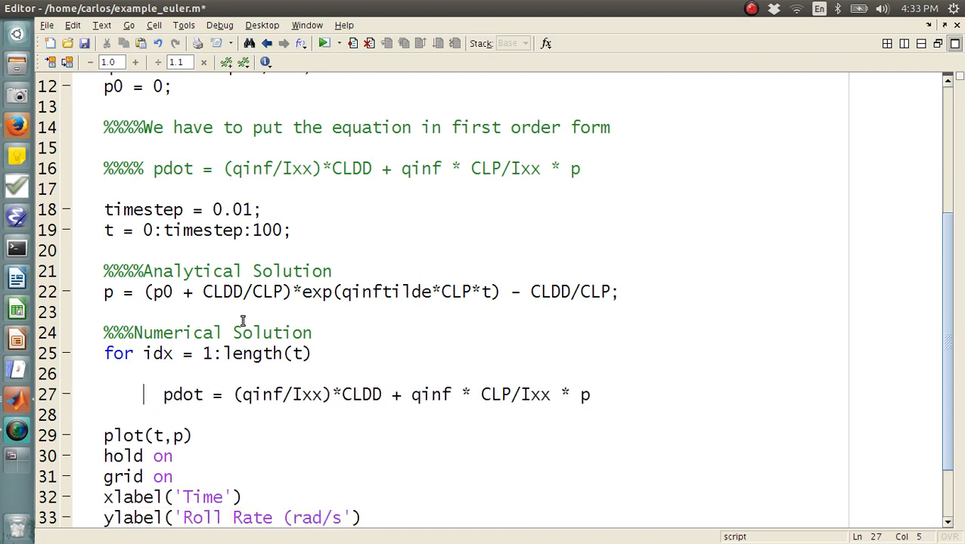
pyautogui.write('p')
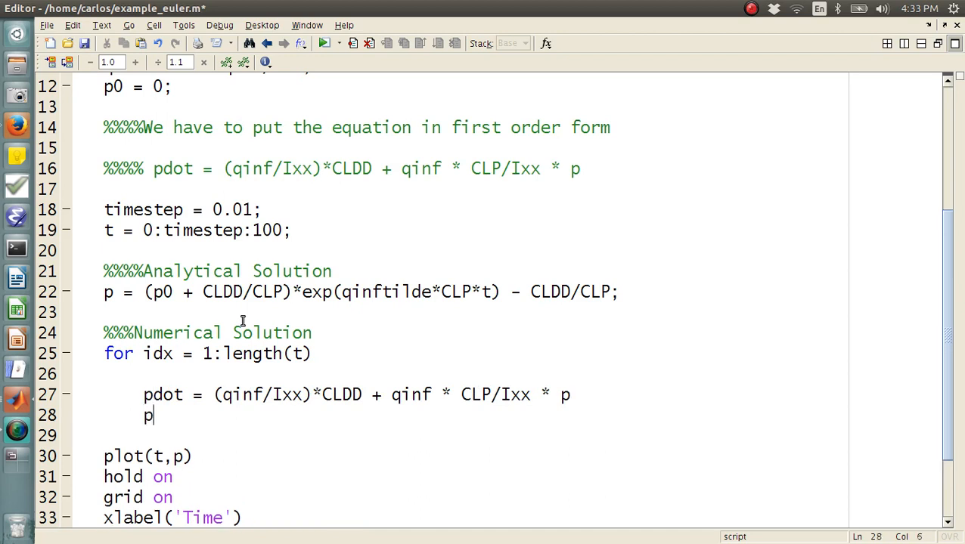
pyautogui.write('1 = pi')
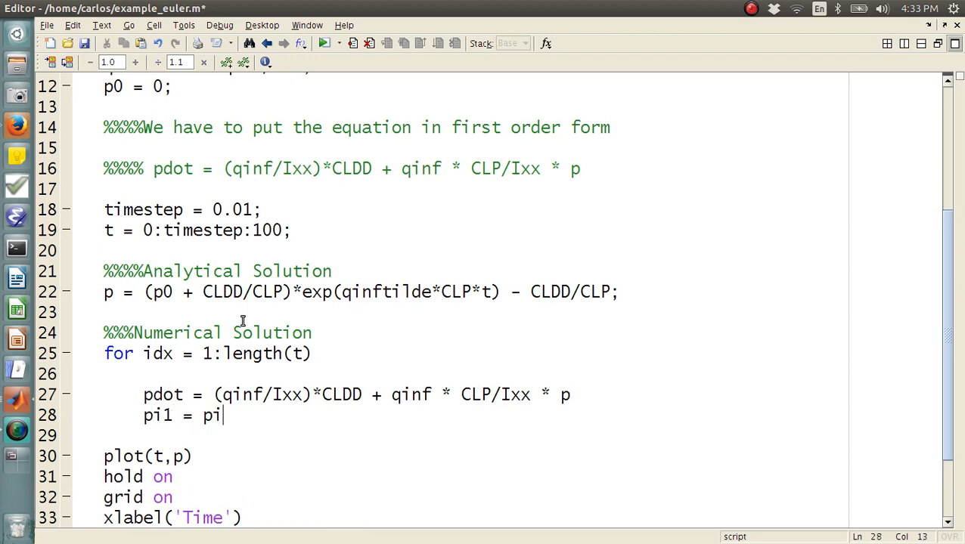
pyautogui.write('+ pdot')
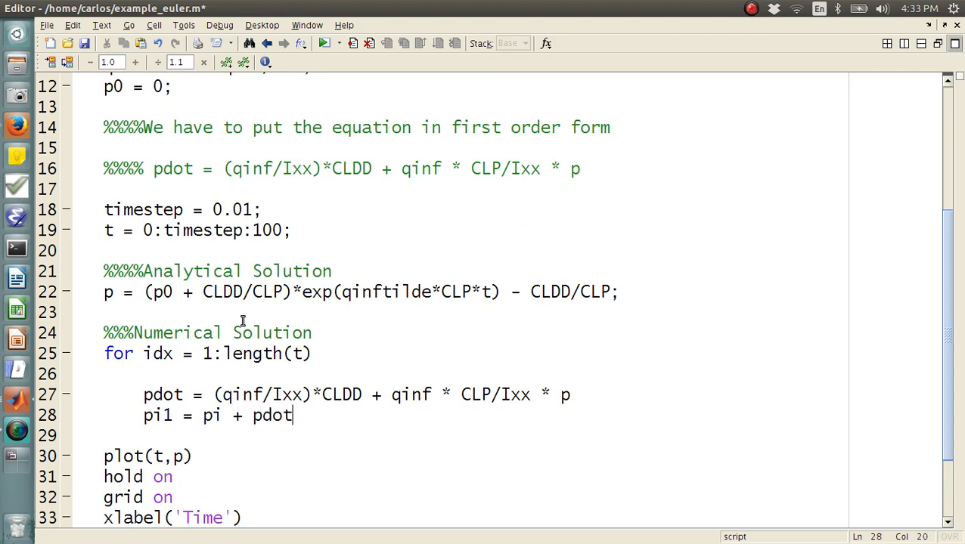
pyautogui.write('*timestep;')
pyautogui.write('end')
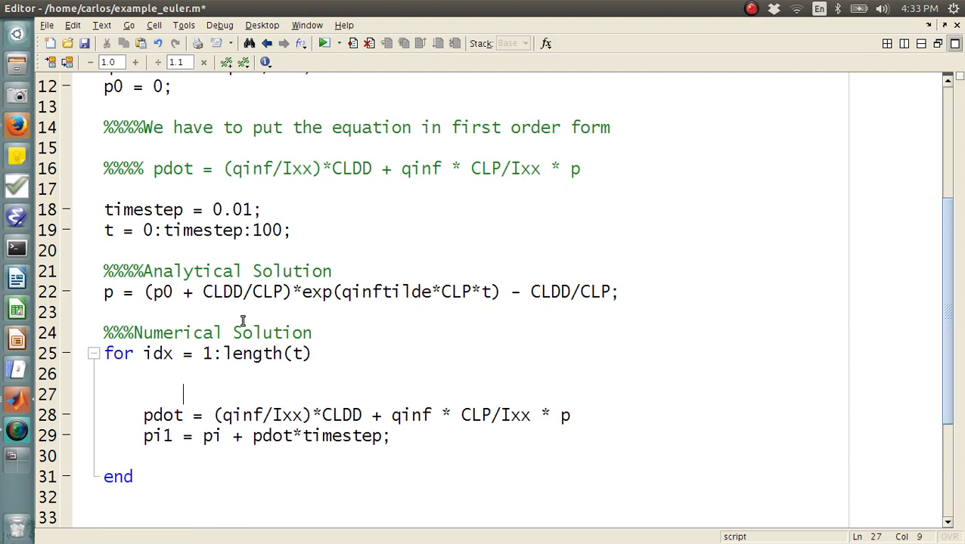
# - Add %%%Euler Integration and %%%Step my state comments, then pi = pi1;
pyautogui.write('%%%Euler In')
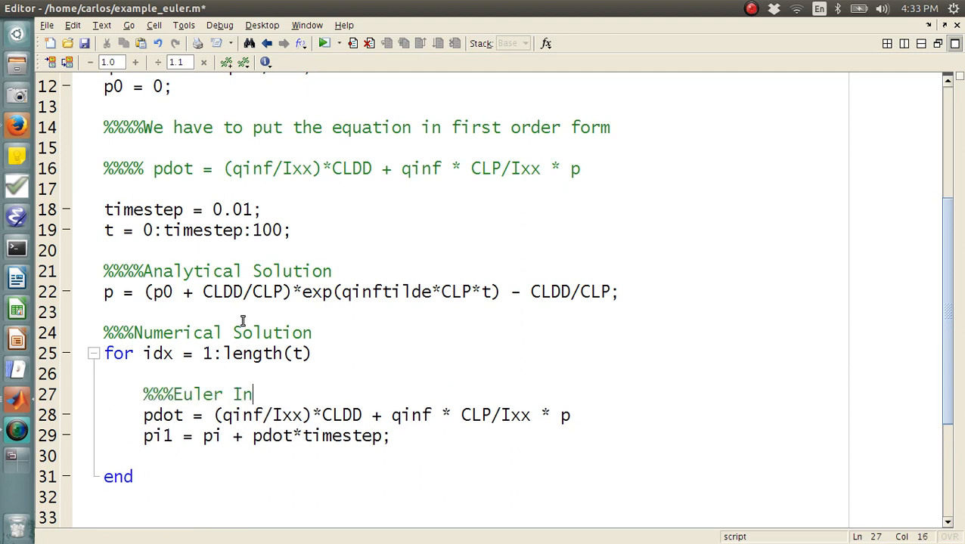
pyautogui.write('tegration')
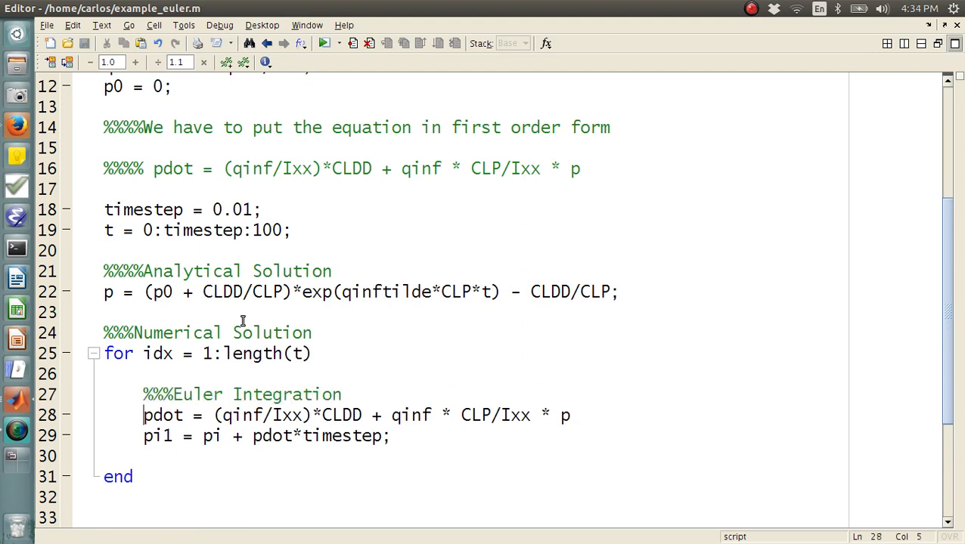
pyautogui.write('%%%Step my')
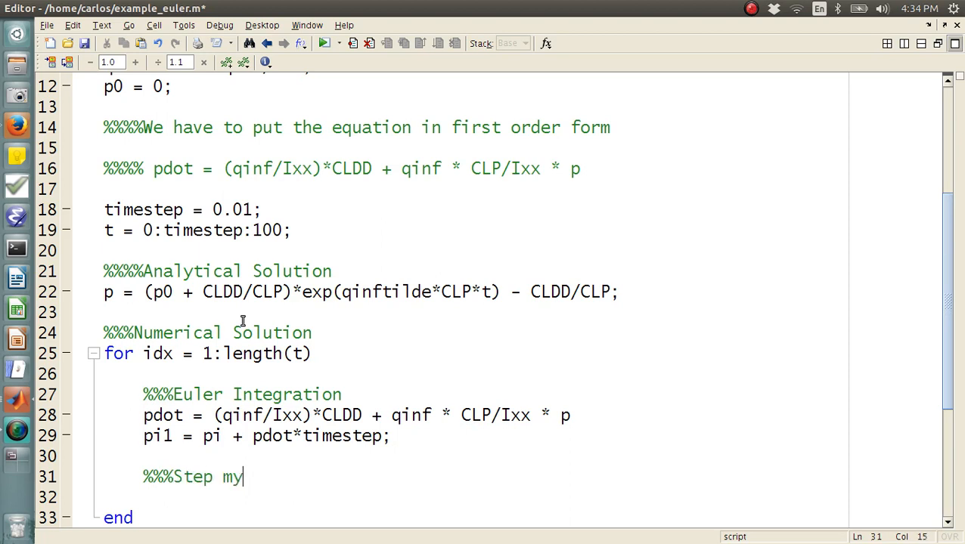
pyautogui.write('state')
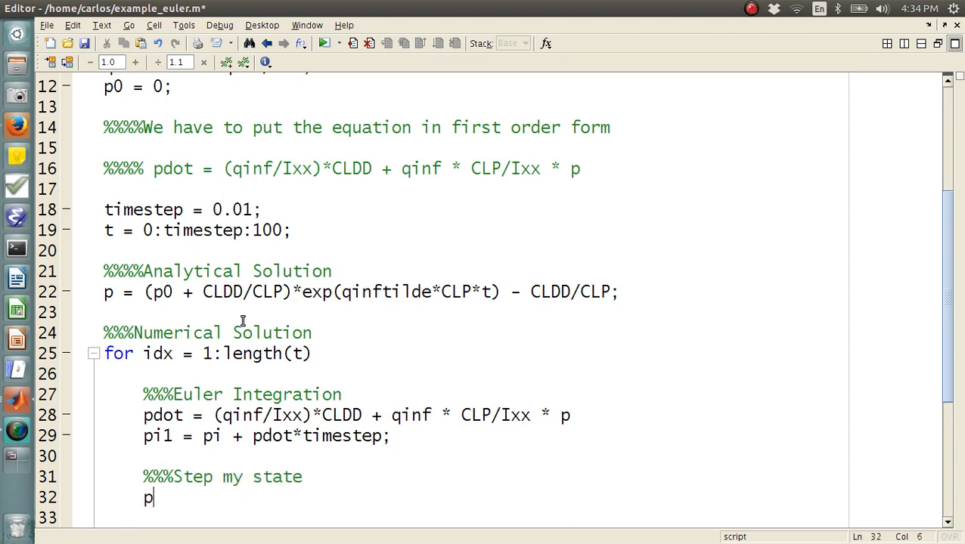
pyautogui.write('i = pi1;')
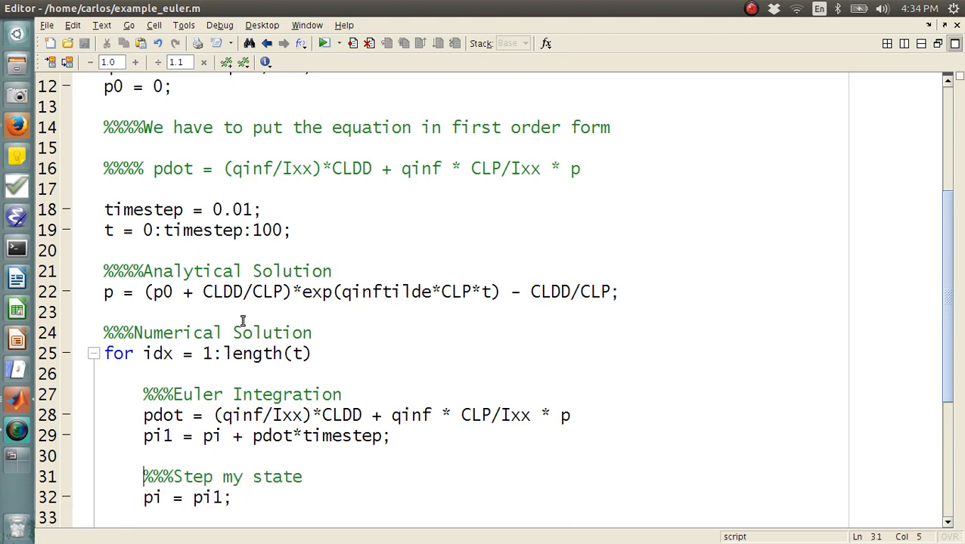
# - Before the loop, set pi = p0 and preallocate p_n = zeros(1,length(t));
pyautogui.write('pi')
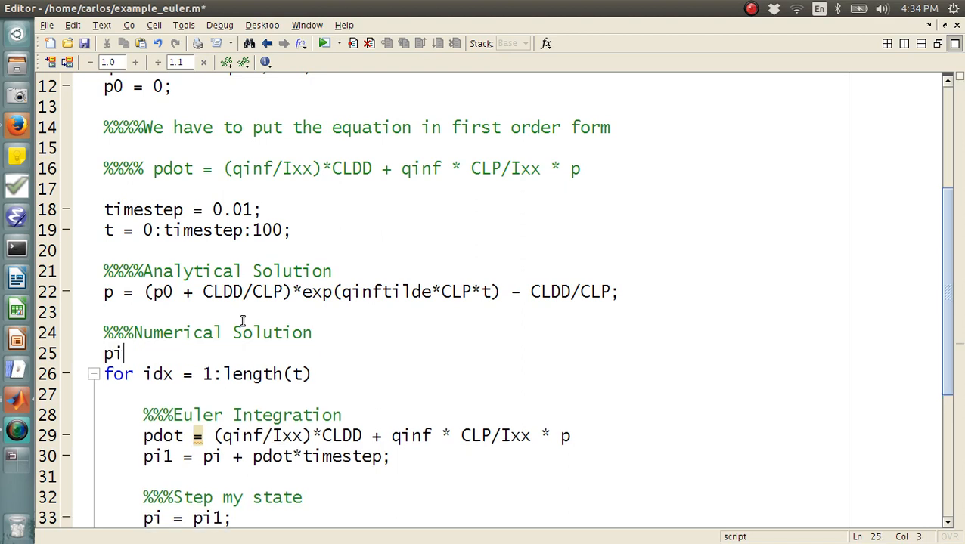
pyautogui.write('= p0;')
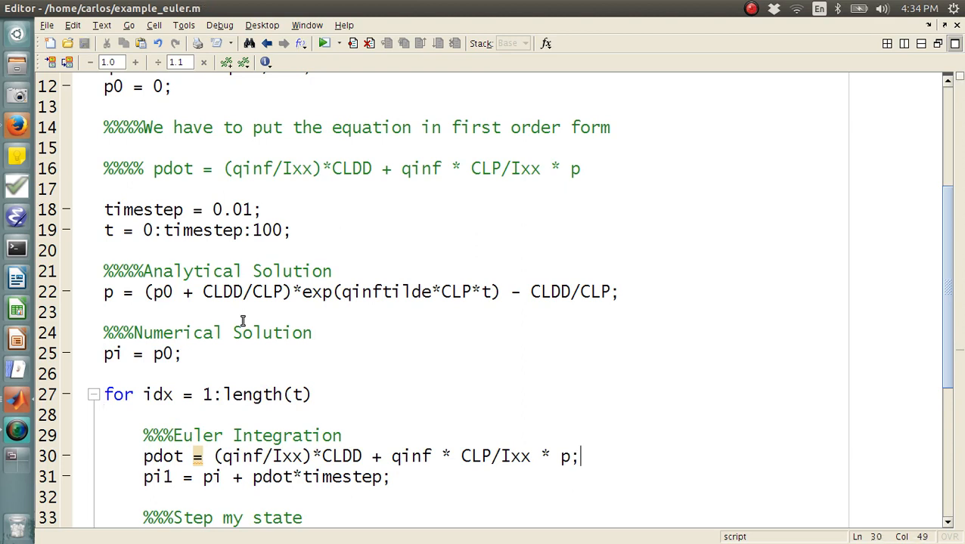
pyautogui.write('p_')
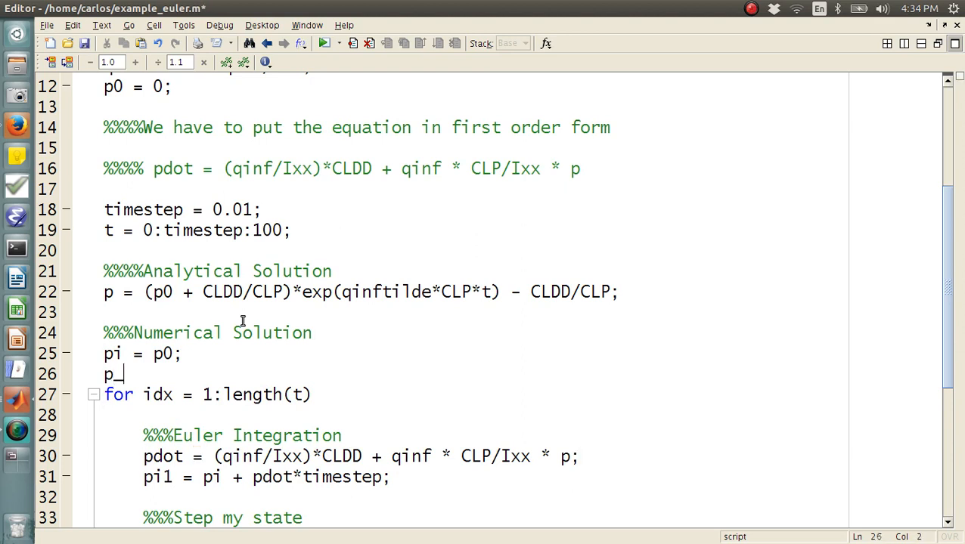
pyautogui.write('n = z')
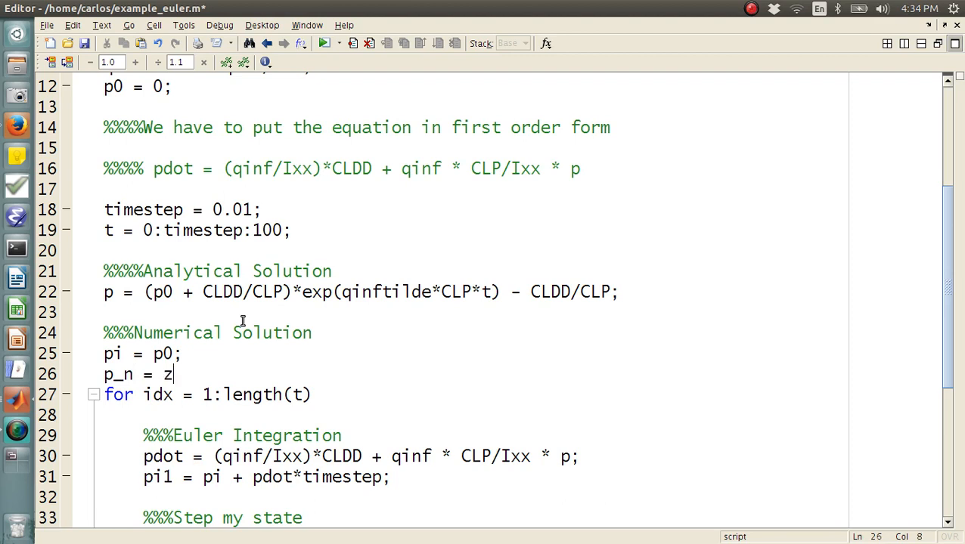
pyautogui.write('eros(1,l')
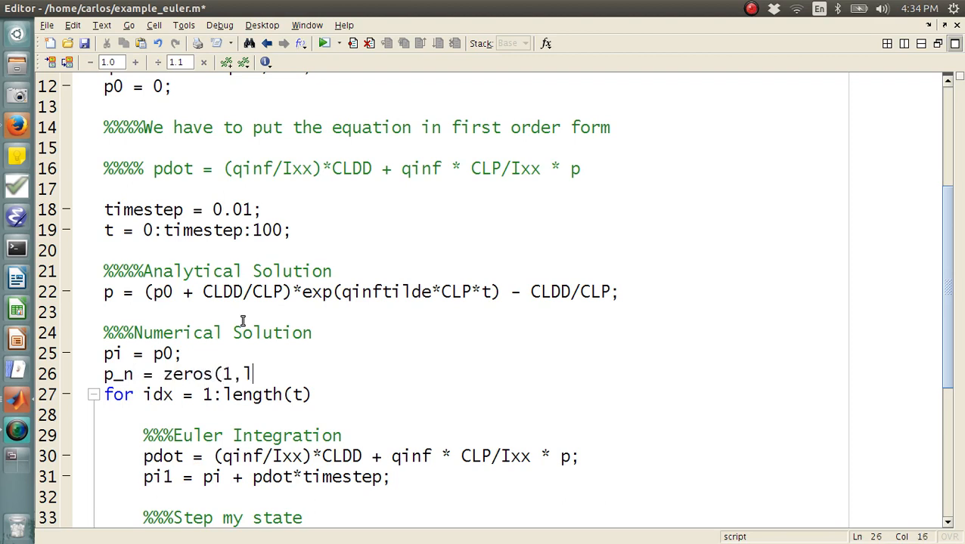
pyautogui.write('ength(t')
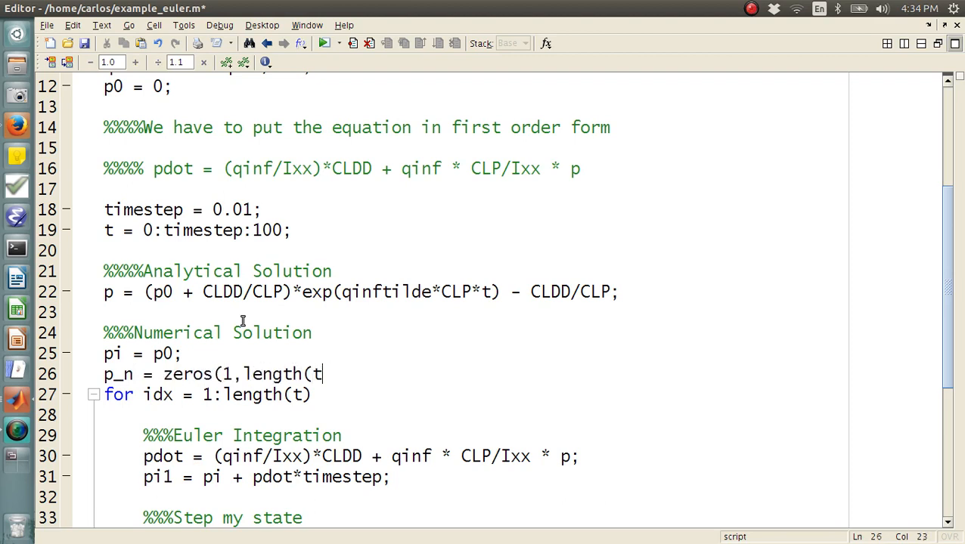
pyautogui.write('));')
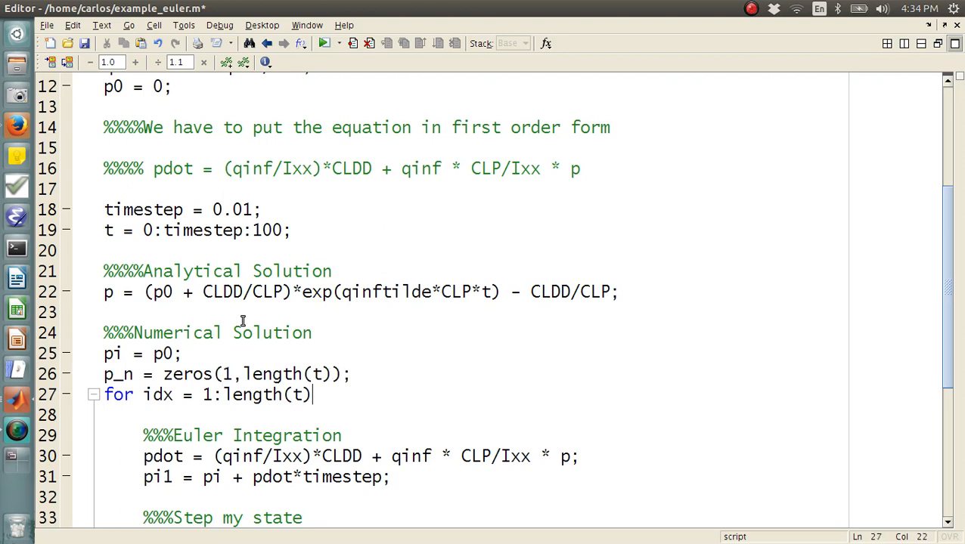
# - Inside the loop, add a %%Save my state comment and p_n(idx) = pi;
pyautogui.write('%%Save my st')
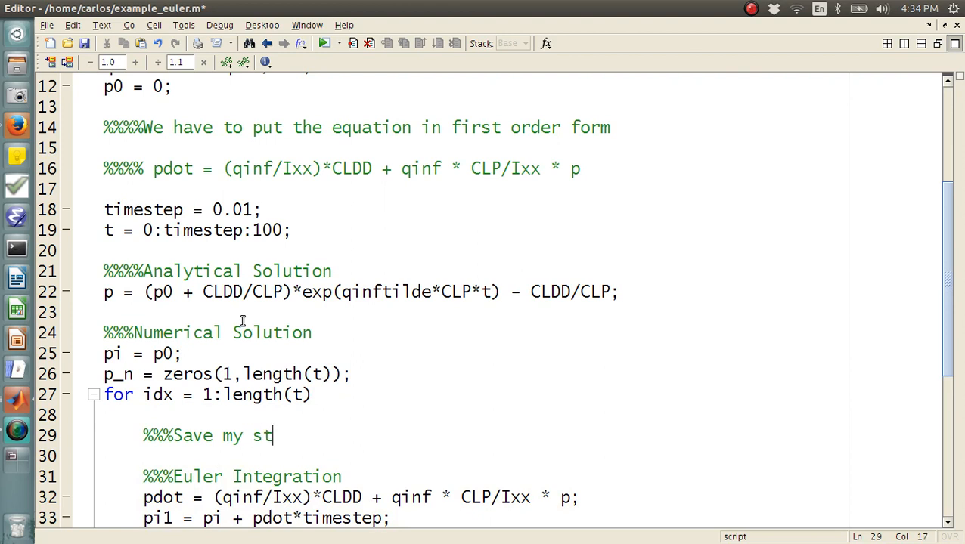
pyautogui.write('ate')
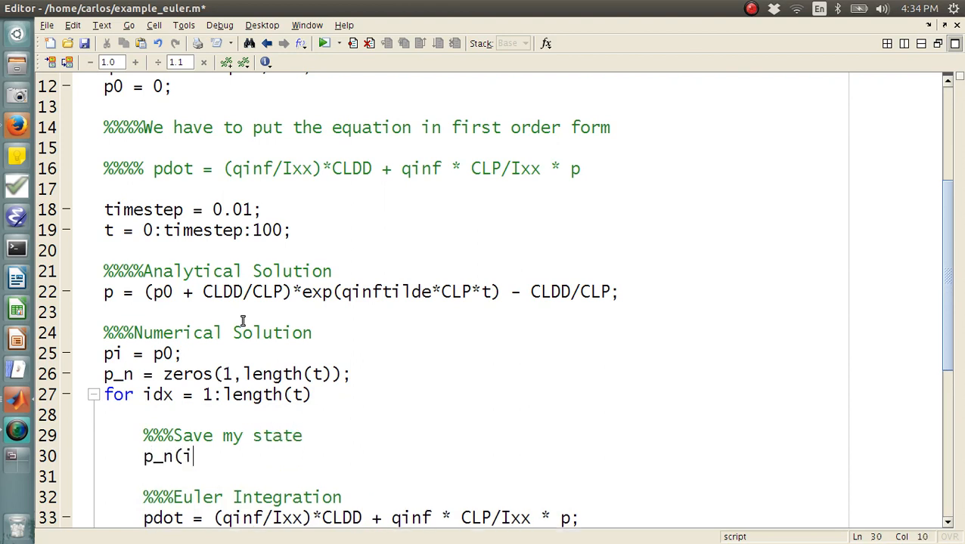
pyautogui.write('dx) =')
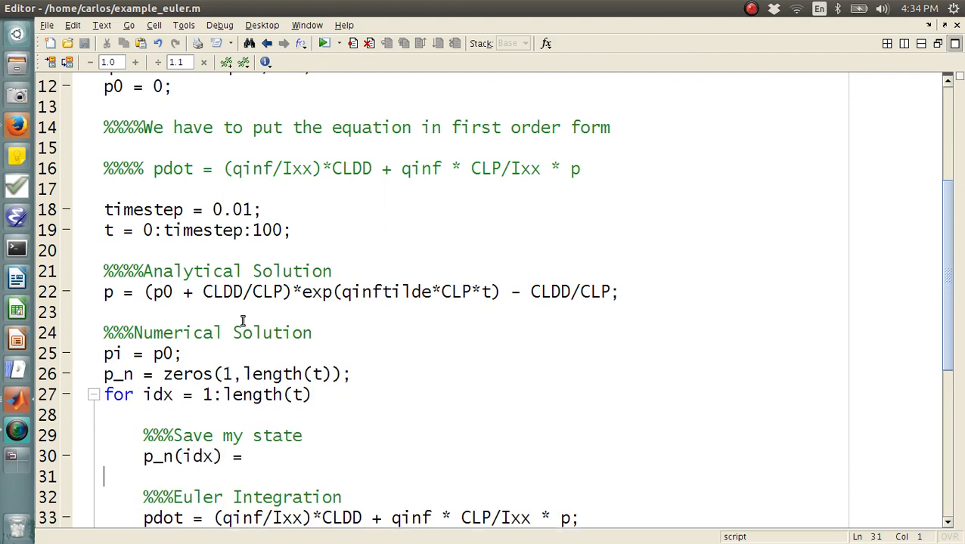
pyautogui.write('pi;')
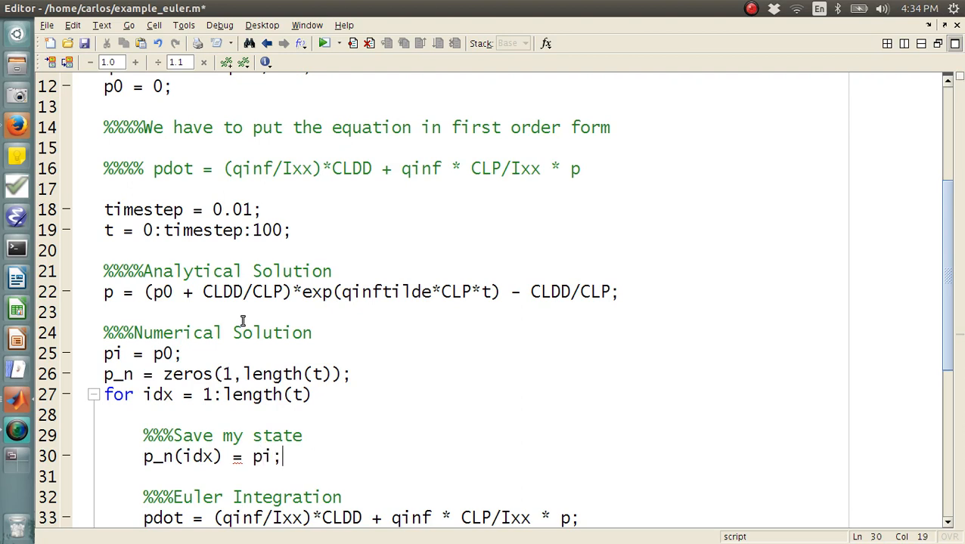
# - After hold on, add plot(t,p_n,'r--','LineWidth',2) for the numerical solution
pyautogui.scroll(-3)
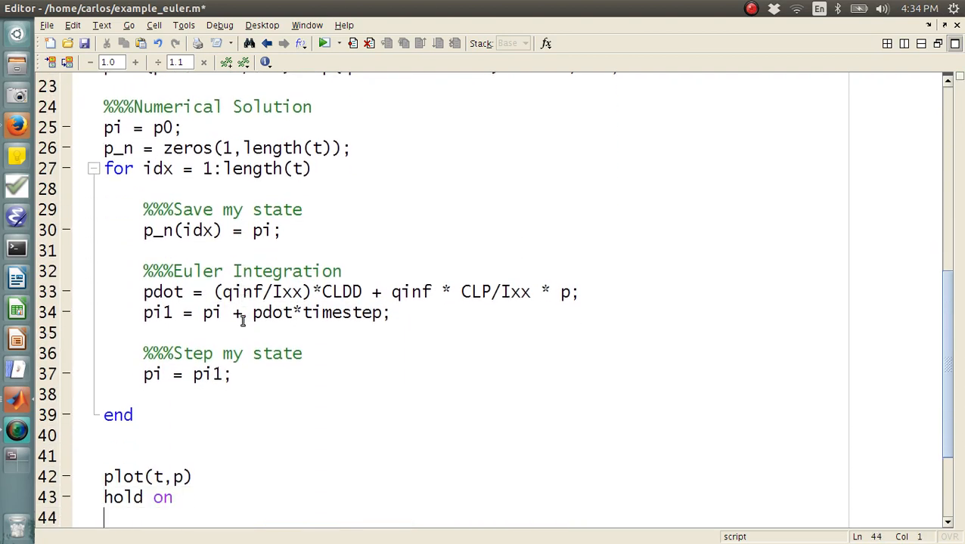
pyautogui.write("plot(t,p_n,'r--','Lin")
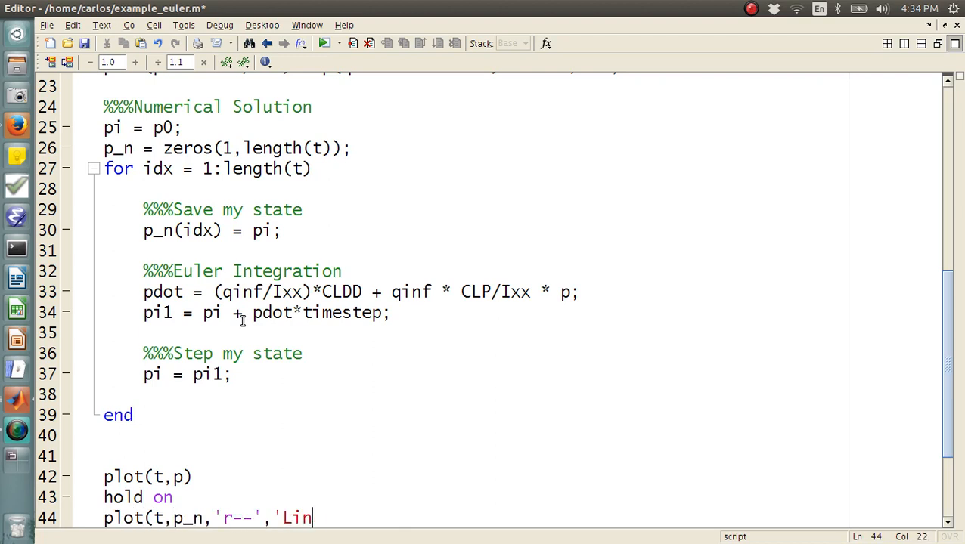
pyautogui.write("eWidth',2")
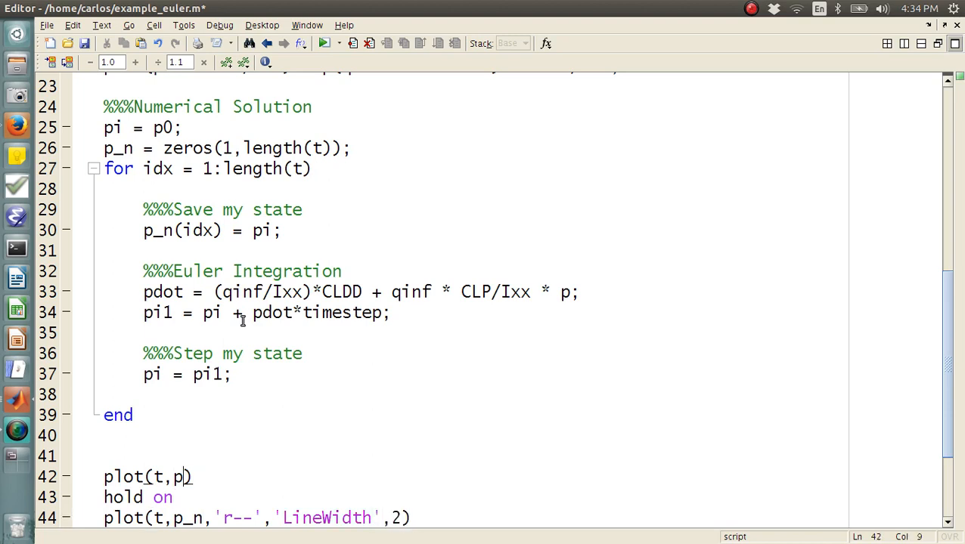
pyautogui.write(",'LineWidth',2")
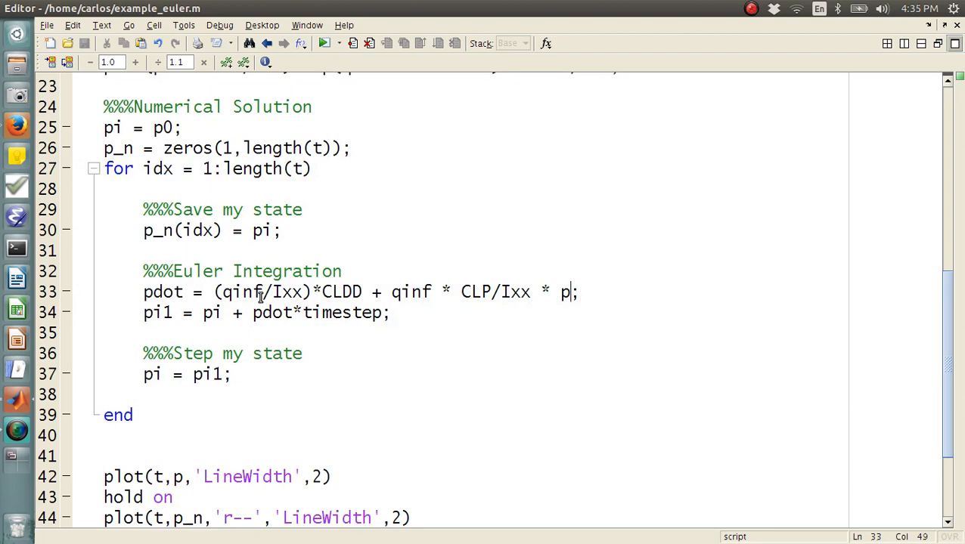
# - Change p to pi in the Euler pdot line
pyautogui.write('i')
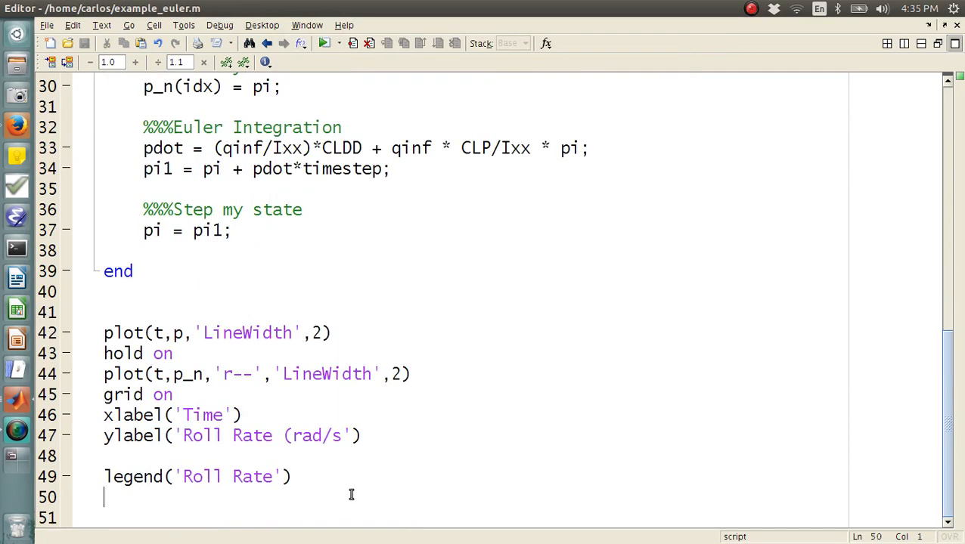
# - Extend the legend to legend('Roll Rate','Numerical Solution')
pyautogui.write(",'R")
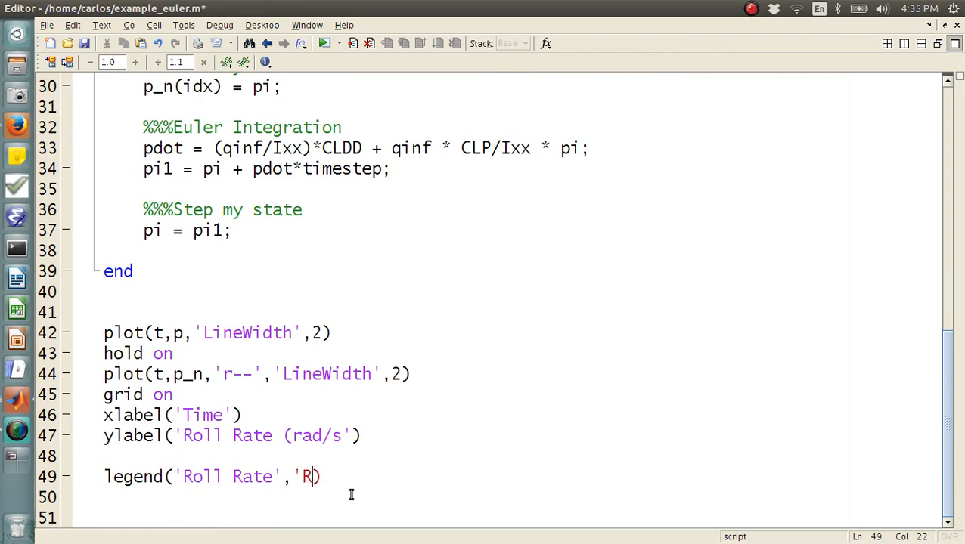
pyautogui.write('umerical Solutio')
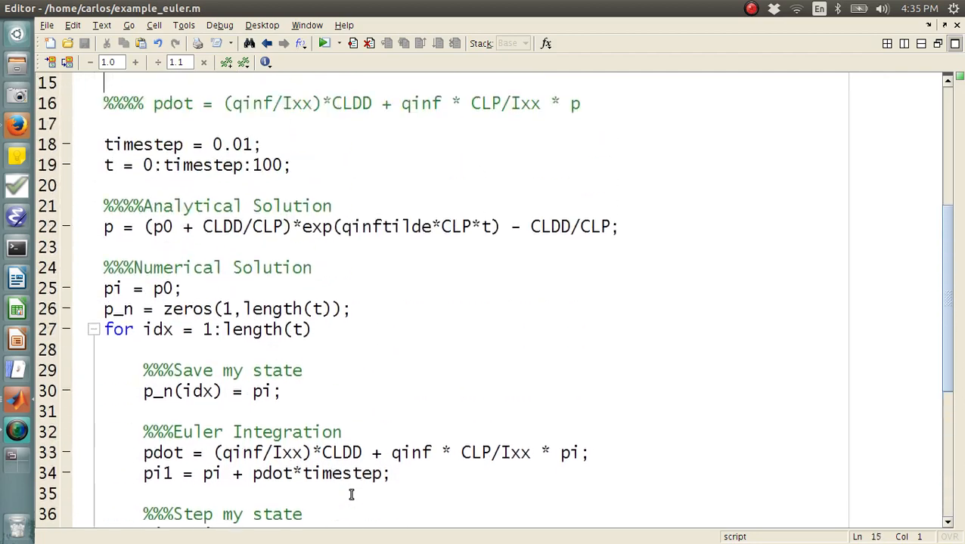
# - Change the timestep value from 0.01 to 2, then to 3
pyautogui.scroll(3)
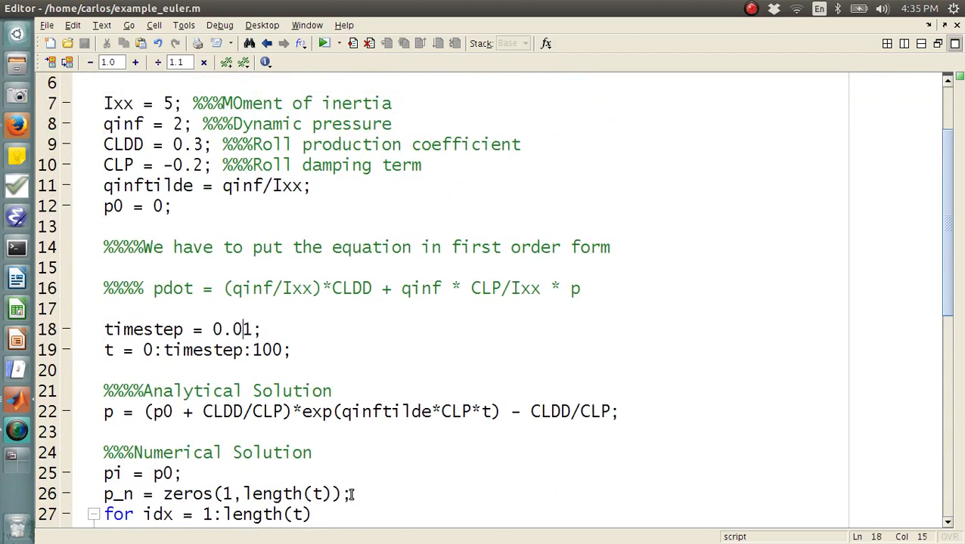
pyautogui.click(322, 43)
pyautogui.write('2')
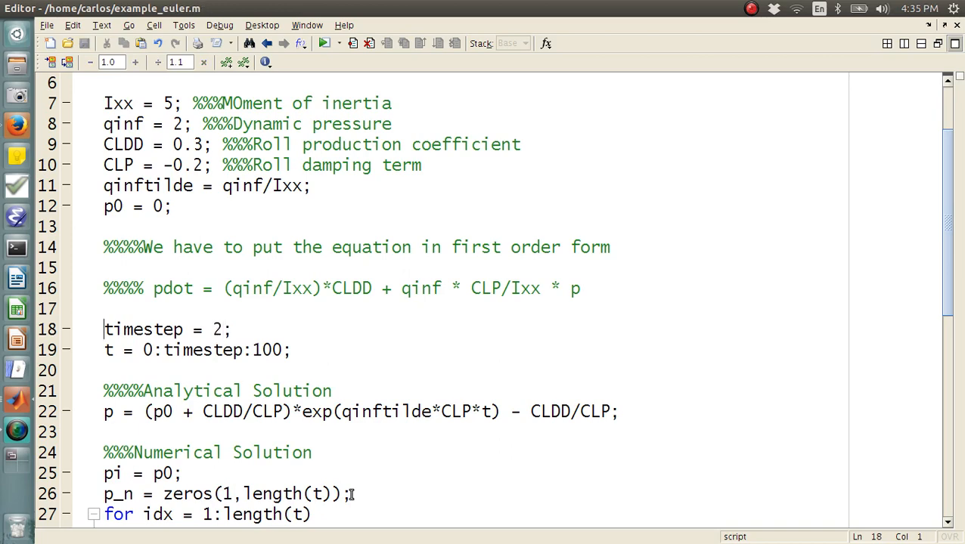
pyautogui.write('3')
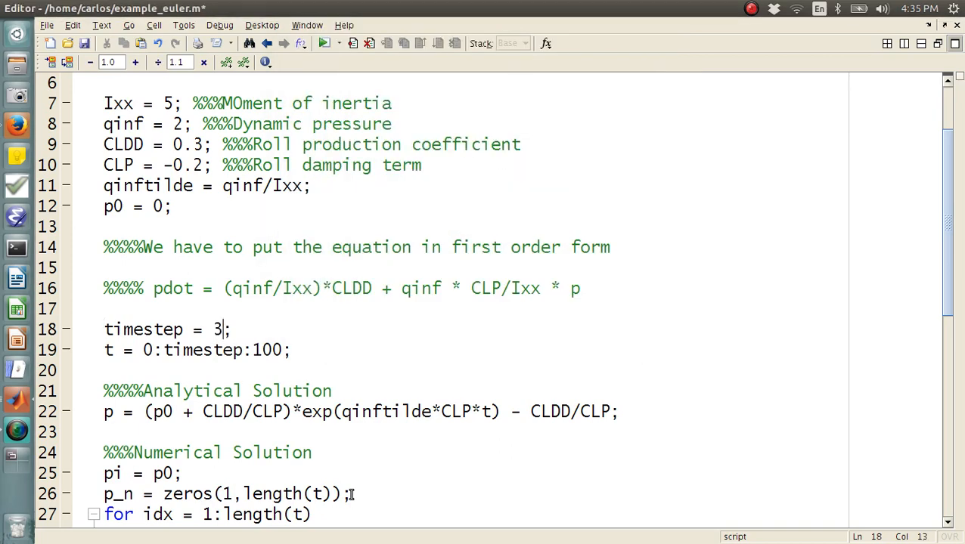